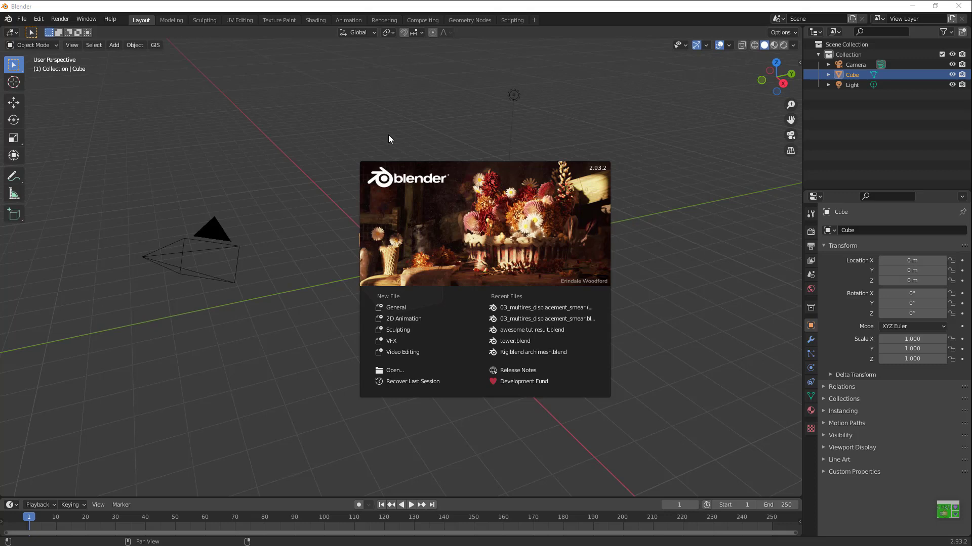
Step: Close the Photos viewer and scroll the YouTube tutorial showing the bathroom reference photo
{"action": "left_click", "coordinate": [10, 537]}
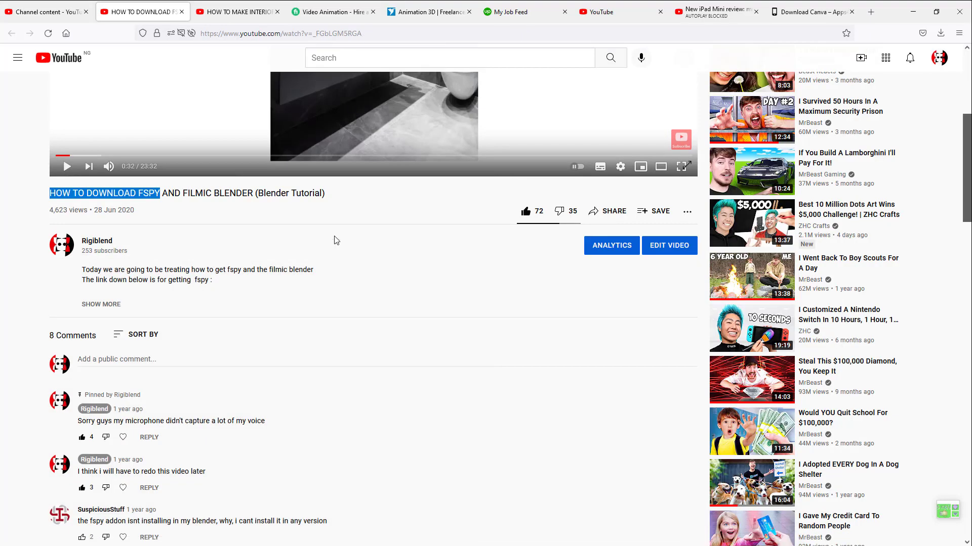
{"action": "scroll", "scroll_direction": "down", "scroll_amount": 3}
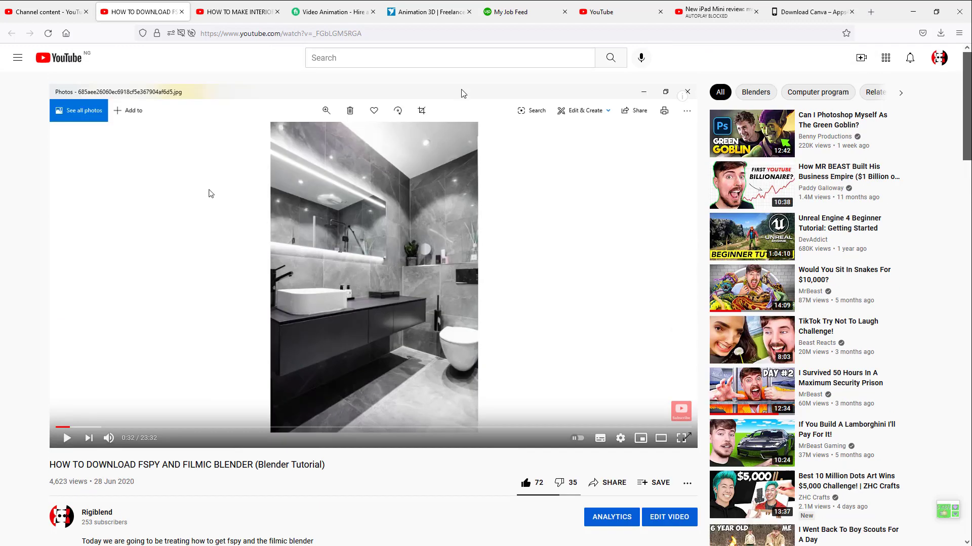
{"action": "mouse_move", "coordinate": [193, 205]}
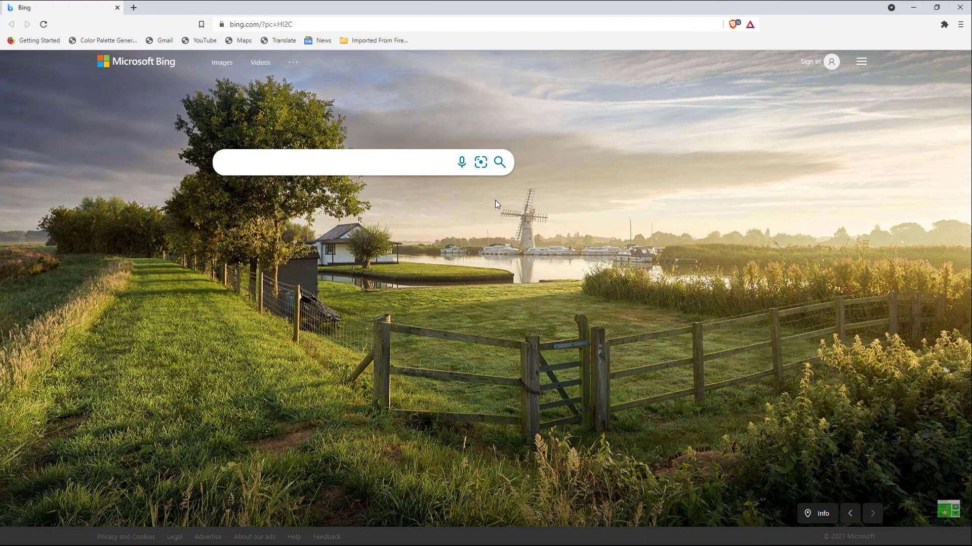
Step: Load fspy.io from the Brave address bar
{"action": "left_click", "coordinate": [334, 163]}
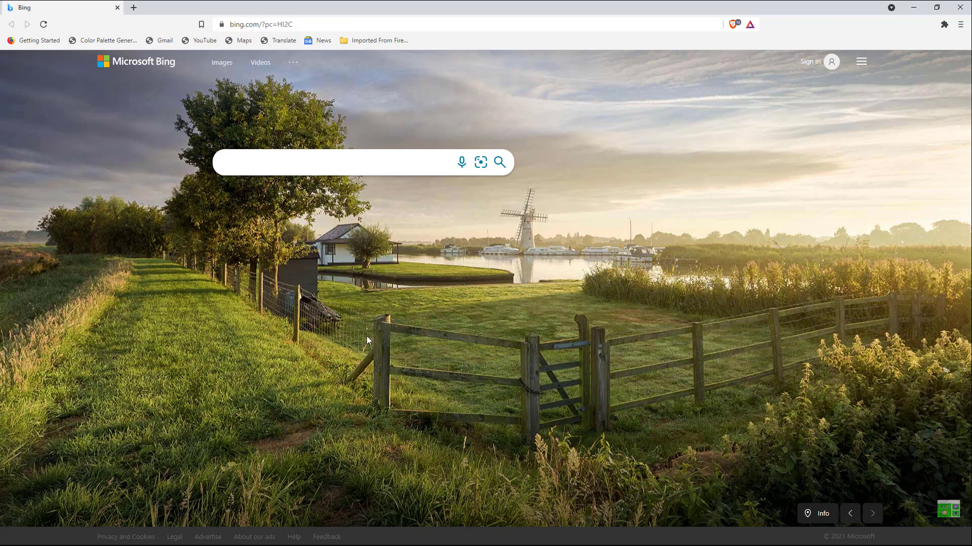
{"action": "mouse_move", "coordinate": [436, 464]}
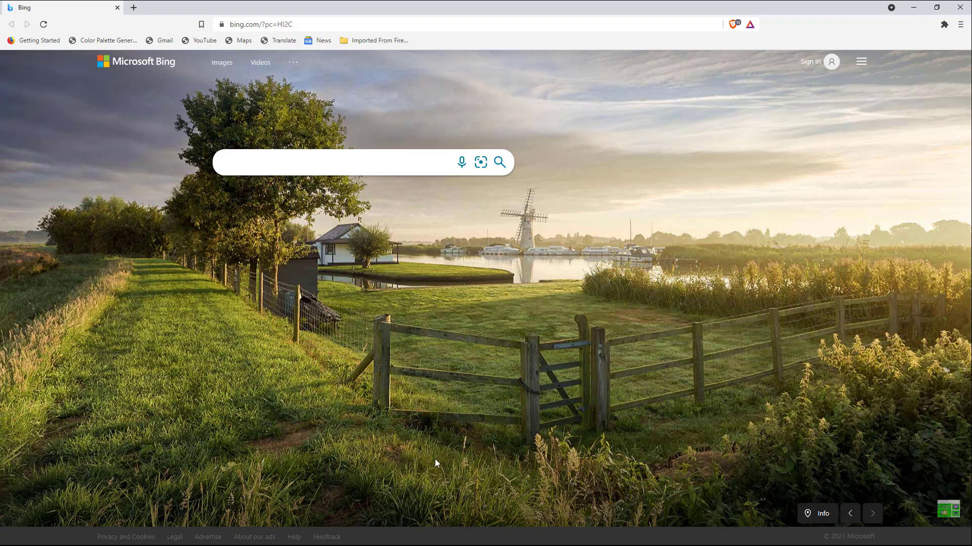
{"action": "mouse_move", "coordinate": [533, 430]}
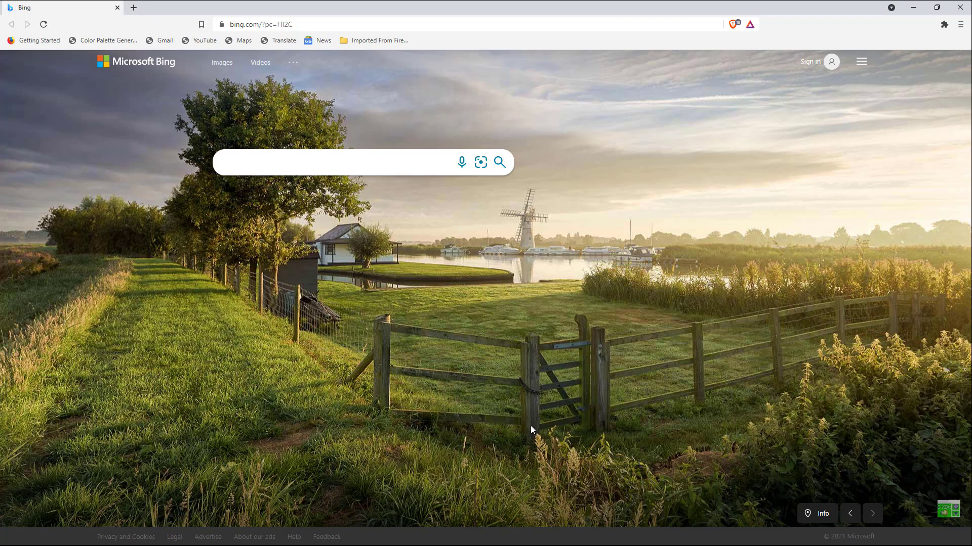
{"action": "left_click", "coordinate": [335, 162]}
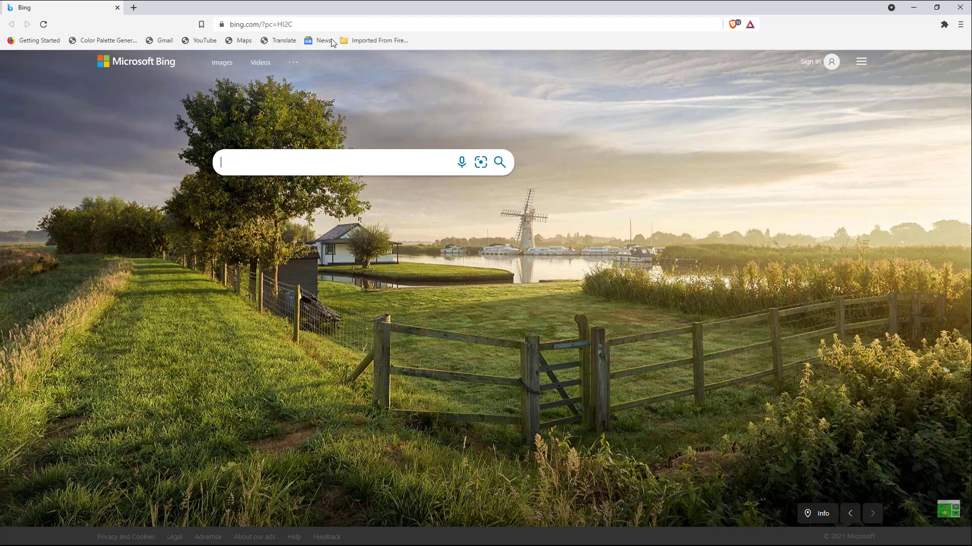
{"action": "left_click", "coordinate": [260, 25]}
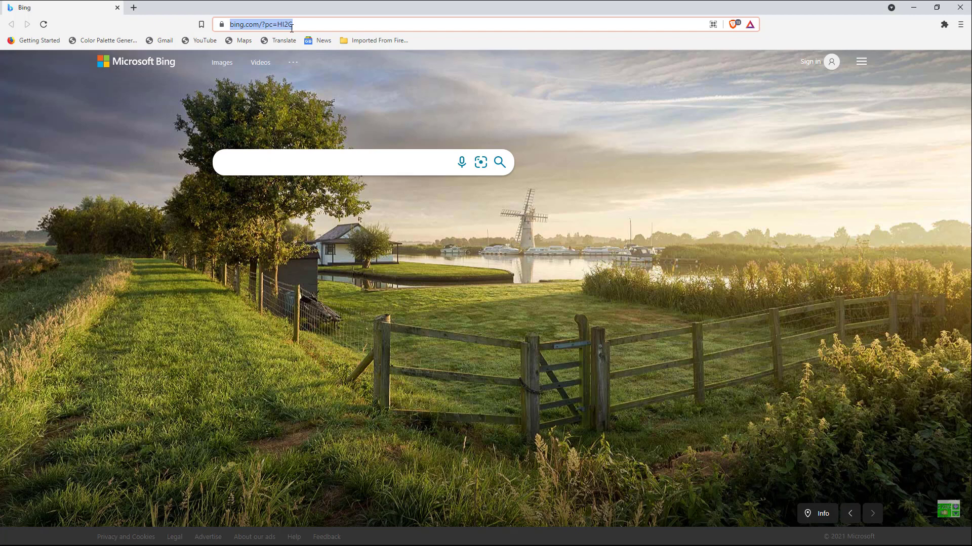
{"action": "type", "text": "fspy.io"}
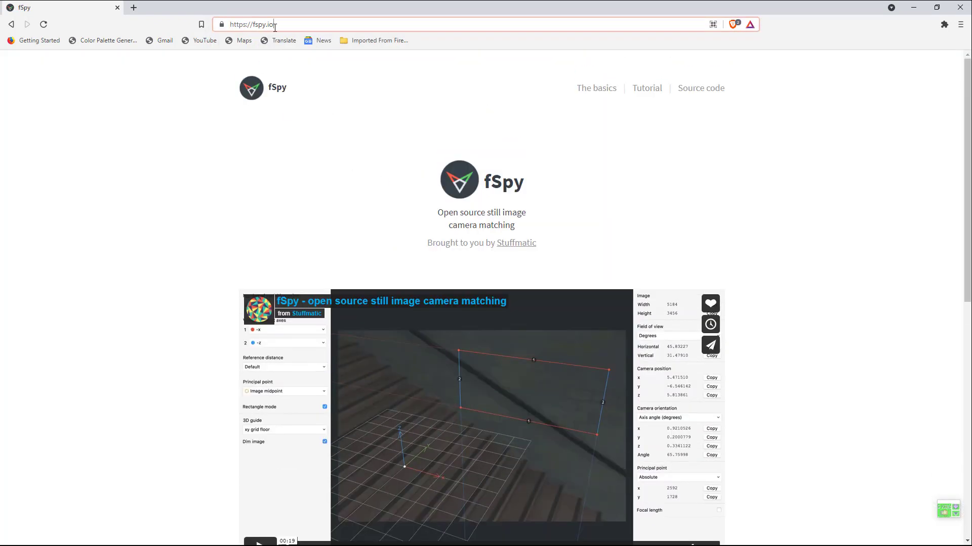
Step: Scroll to the green Download button for Mac, Windows or Linux and follow it
{"action": "scroll", "scroll_direction": "down", "scroll_amount": 3}
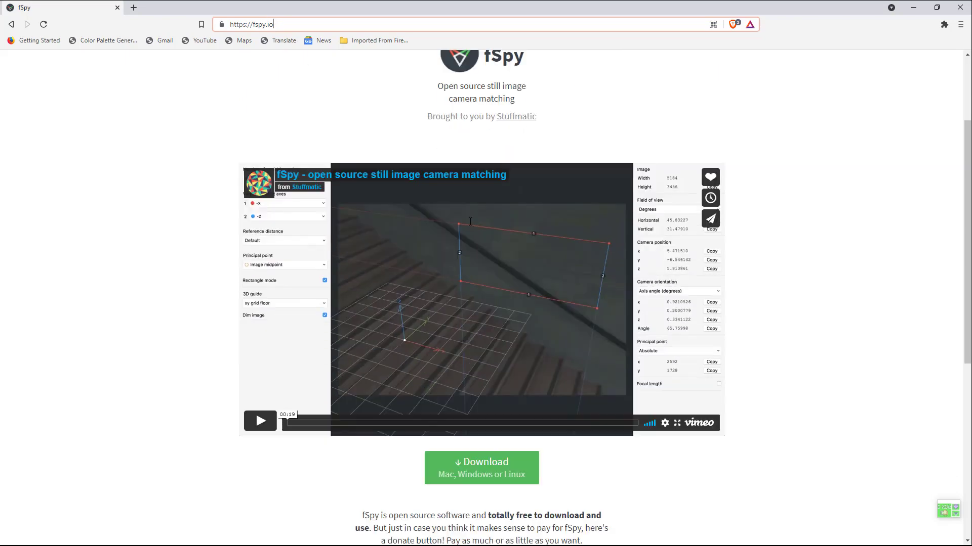
{"action": "scroll", "scroll_direction": "down", "scroll_amount": 3}
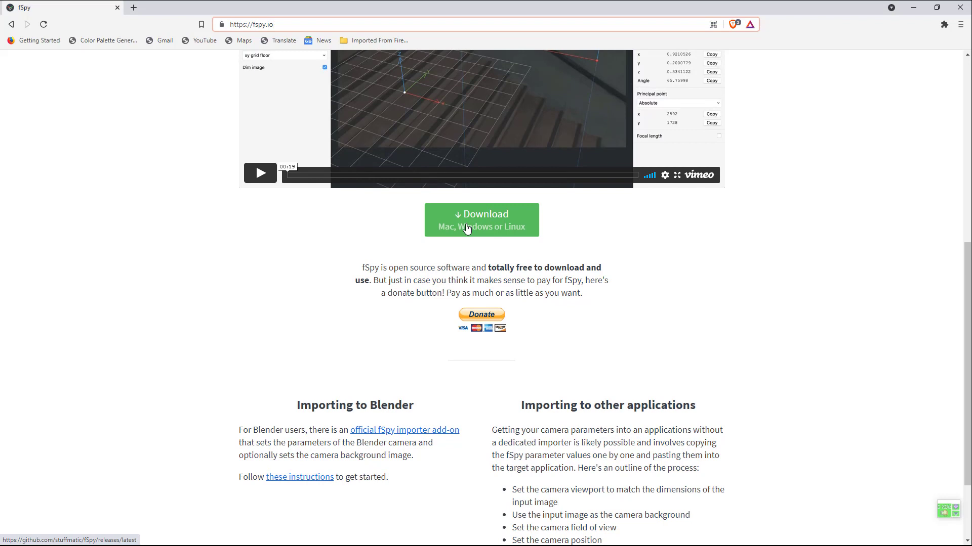
{"action": "left_click", "coordinate": [481, 220]}
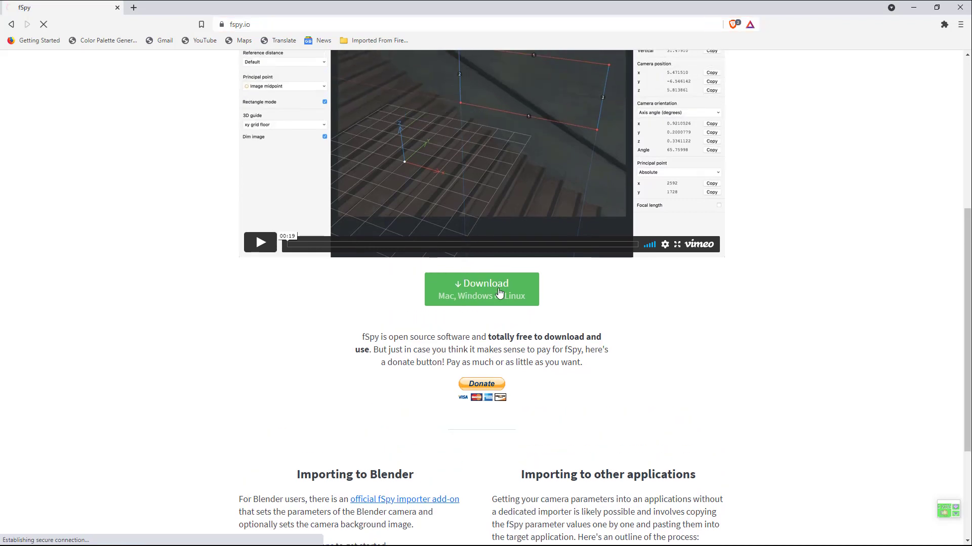
Step: Download fSpy-1.0.3-win.zip from the GitHub release assets and reopen fspy.io in a new tab
{"action": "left_click", "coordinate": [481, 290]}
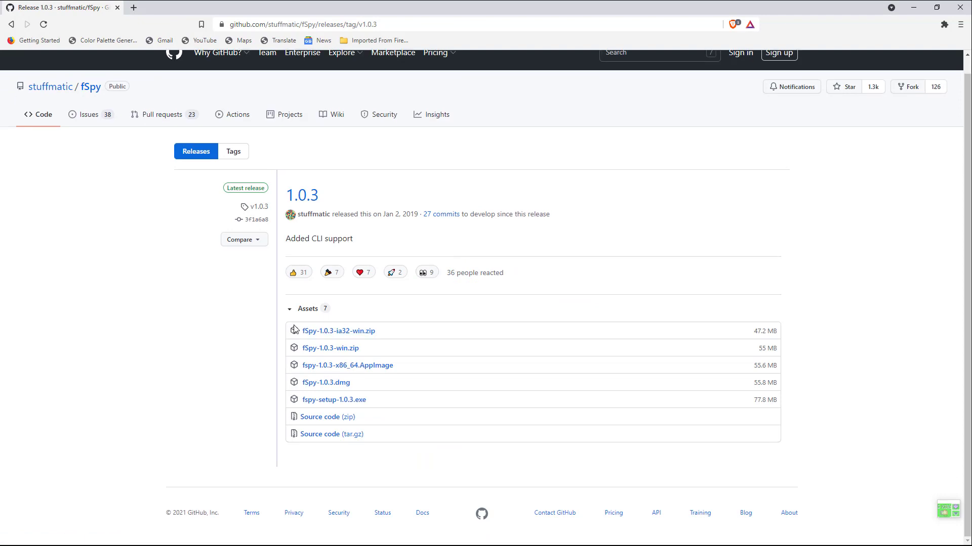
{"action": "mouse_move", "coordinate": [364, 273]}
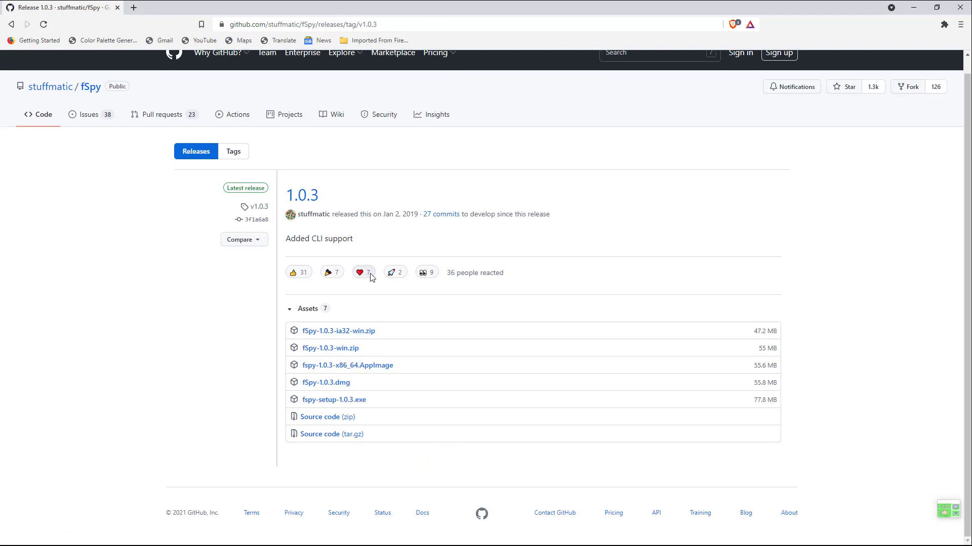
{"action": "mouse_move", "coordinate": [333, 400]}
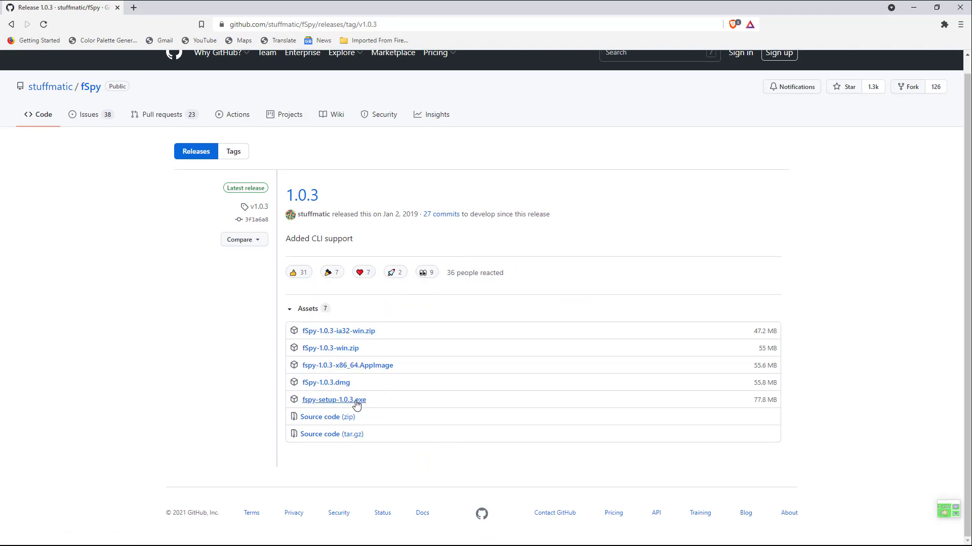
{"action": "mouse_move", "coordinate": [330, 347]}
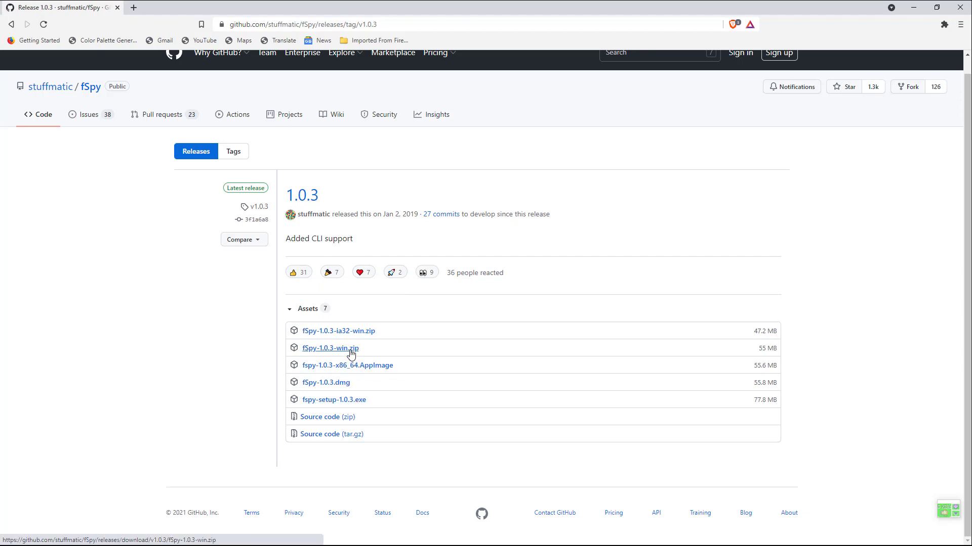
{"action": "left_click", "coordinate": [331, 348]}
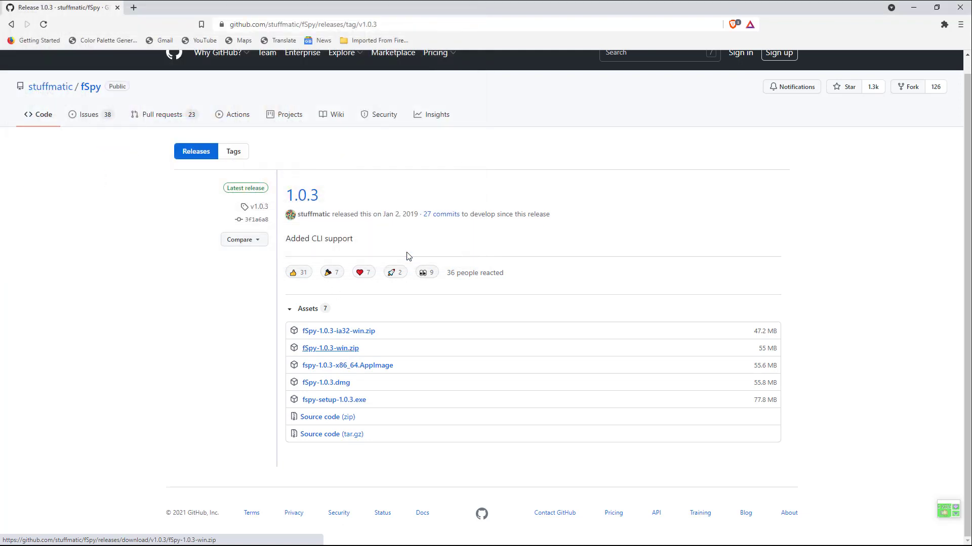
{"action": "left_click", "coordinate": [331, 347]}
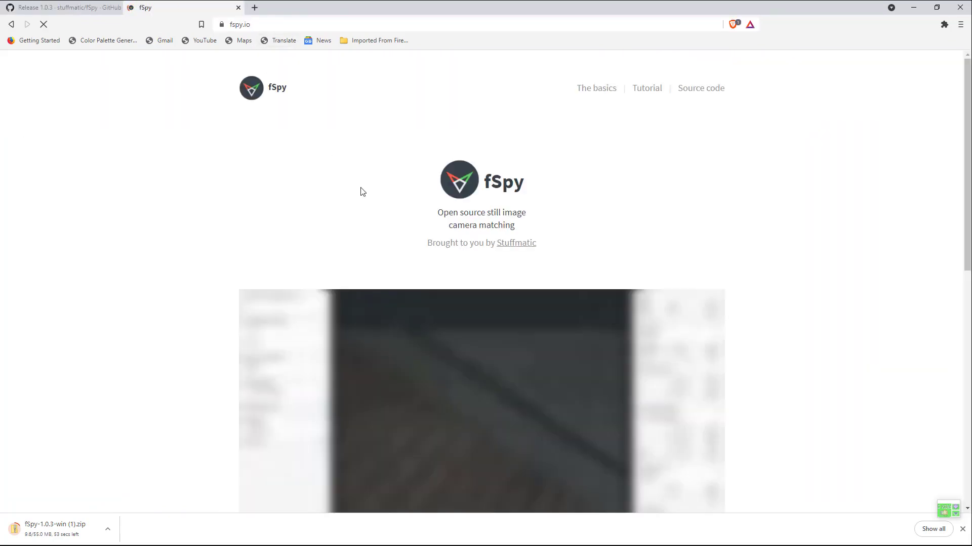
Step: Scroll to 'Importing to Blender' and follow the 'official fSpy importer add-on' link
{"action": "scroll", "scroll_direction": "down", "scroll_amount": 3}
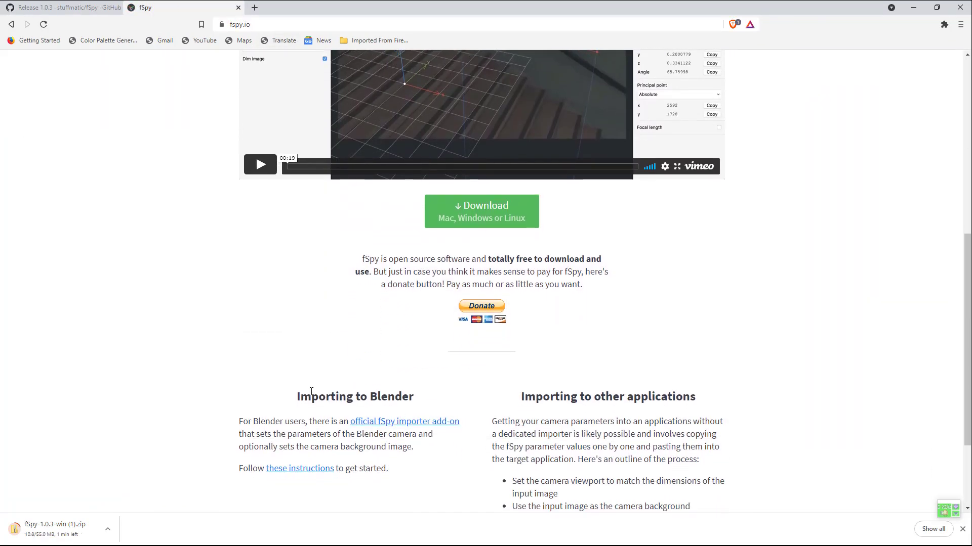
{"action": "scroll", "scroll_direction": "down", "scroll_amount": 3}
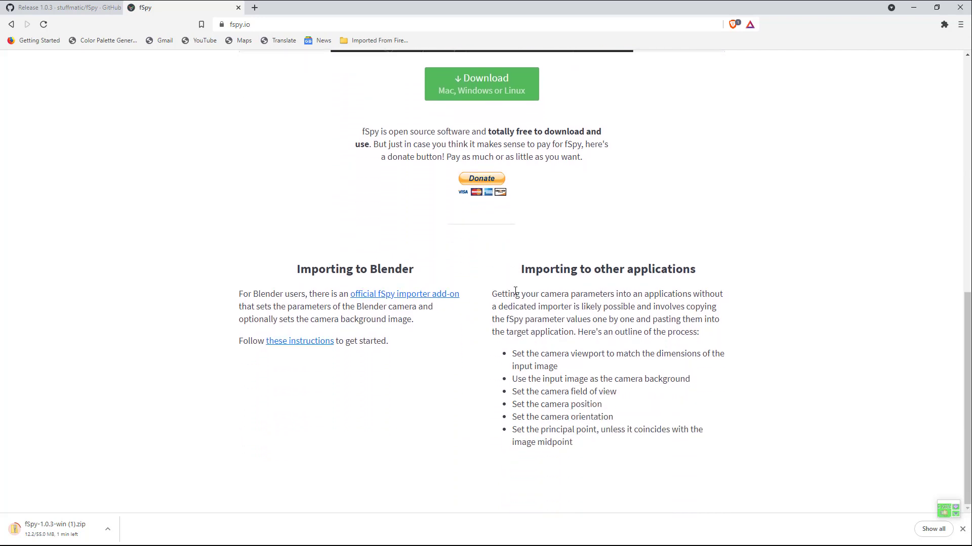
{"action": "double_click", "coordinate": [243, 294]}
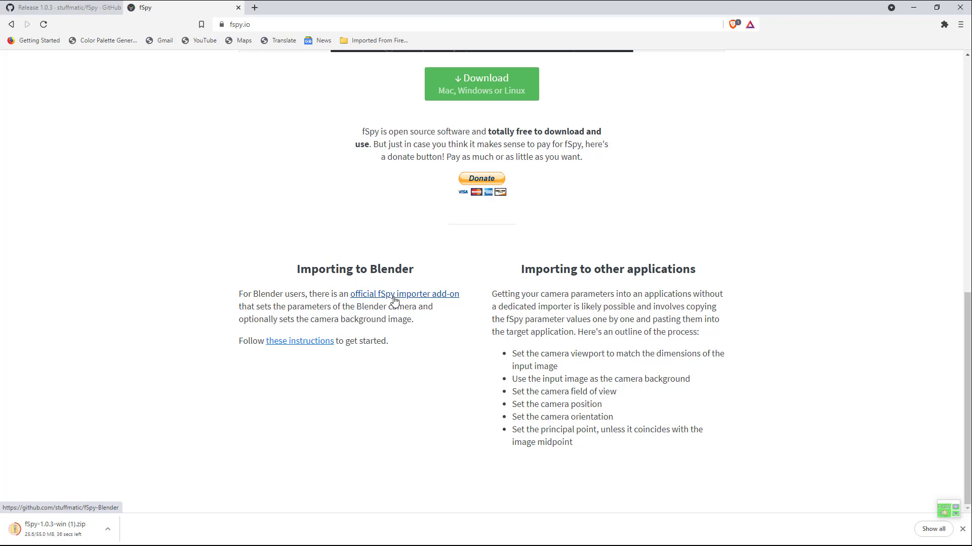
{"action": "left_click", "coordinate": [404, 294]}
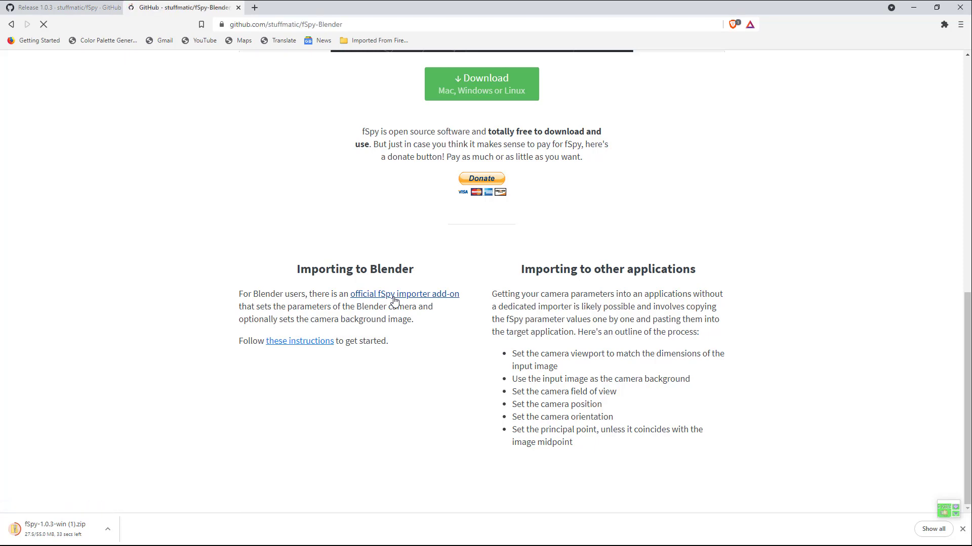
Step: Save fSpy-Blender-master.zip into Downloads using Code > Download ZIP
{"action": "left_click", "coordinate": [404, 294]}
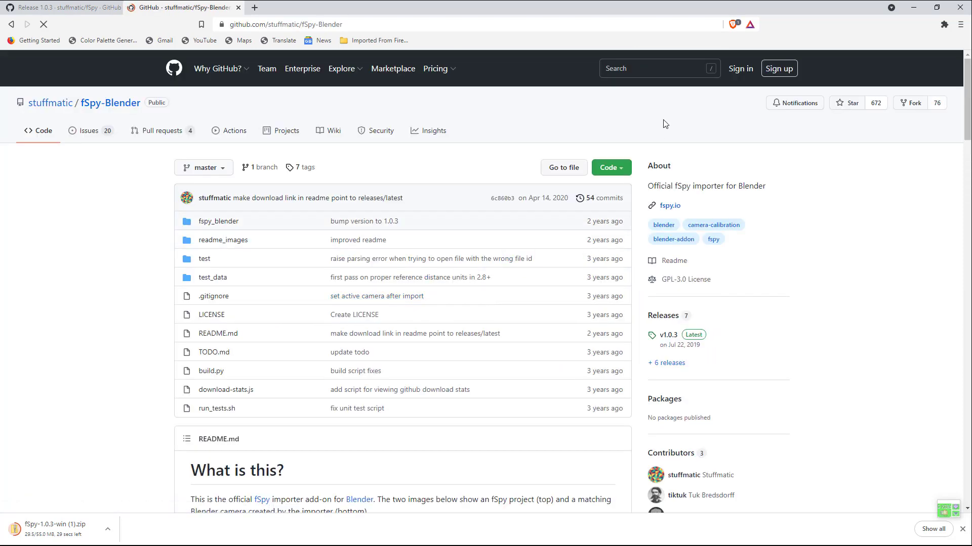
{"action": "left_click", "coordinate": [608, 168]}
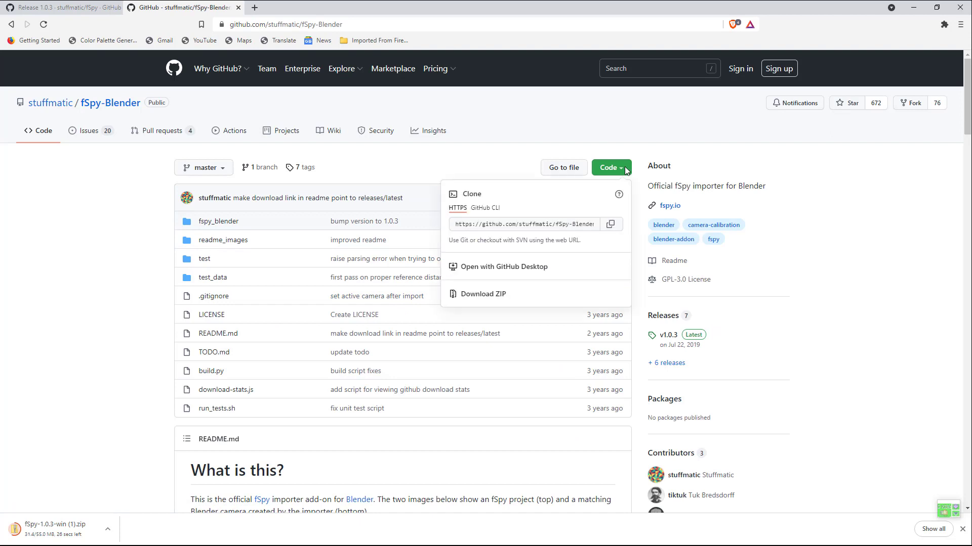
{"action": "left_click", "coordinate": [485, 294]}
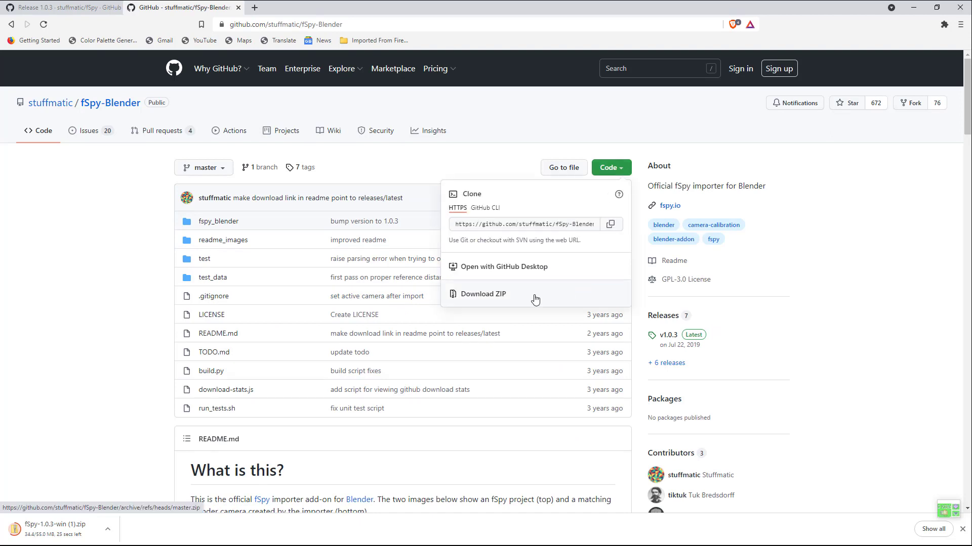
{"action": "left_click", "coordinate": [483, 293]}
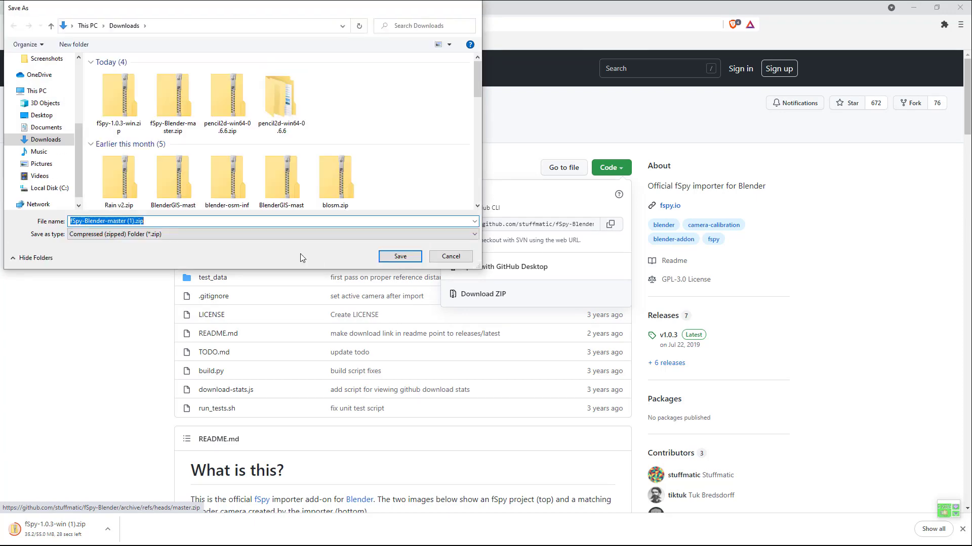
{"action": "left_click", "coordinate": [399, 257]}
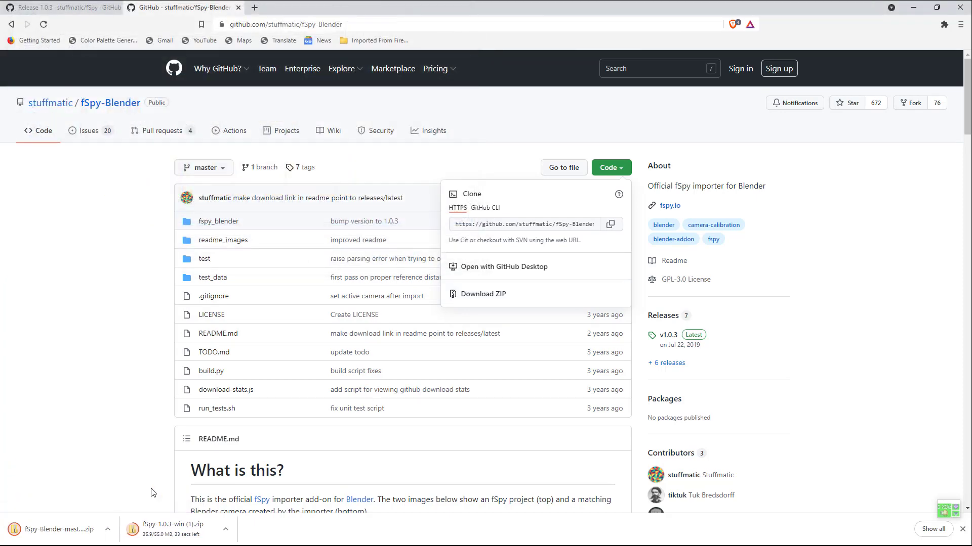
{"action": "left_click", "coordinate": [9, 536]}
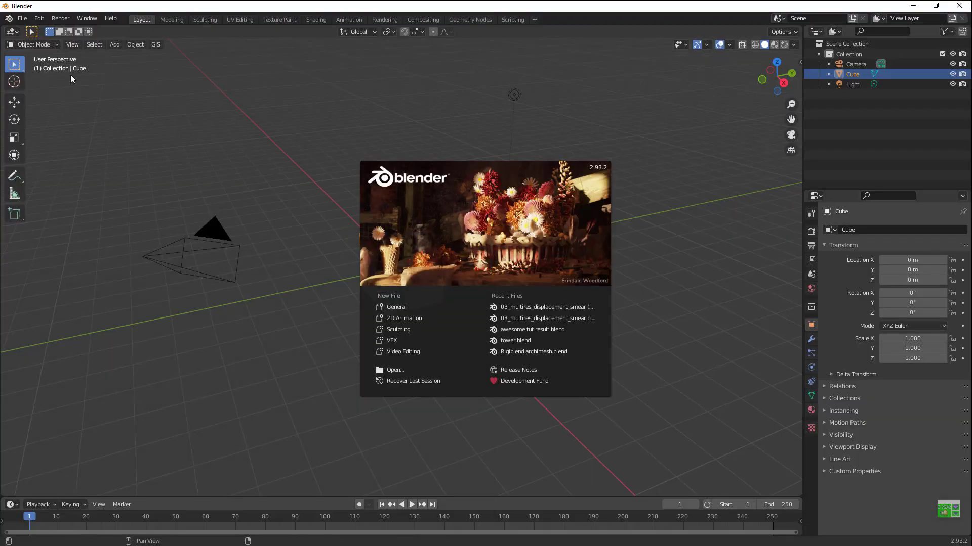
Step: Install fSpy-Blender-master.zip from Downloads through Edit > Preferences > Add-ons > Install
{"action": "left_click", "coordinate": [23, 18]}
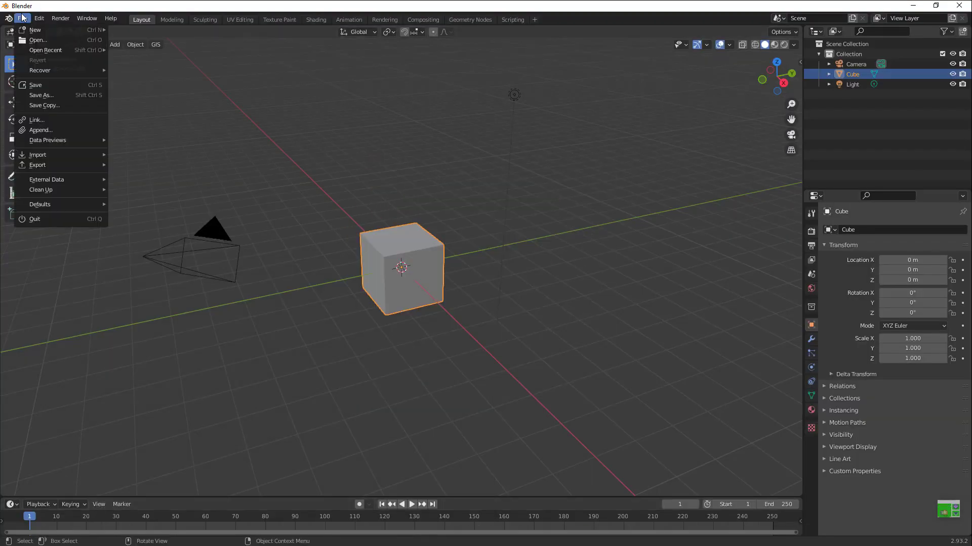
{"action": "left_click", "coordinate": [39, 18]}
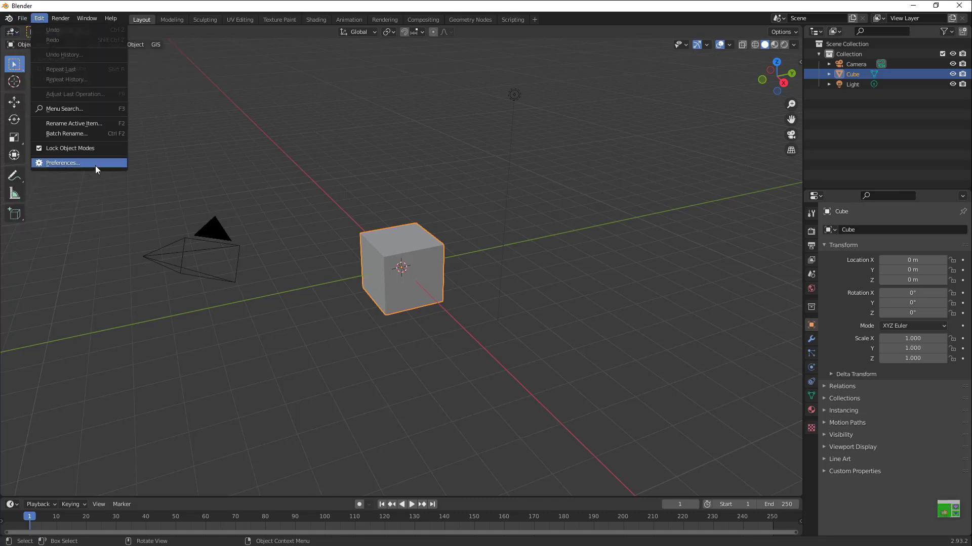
{"action": "left_click", "coordinate": [62, 162]}
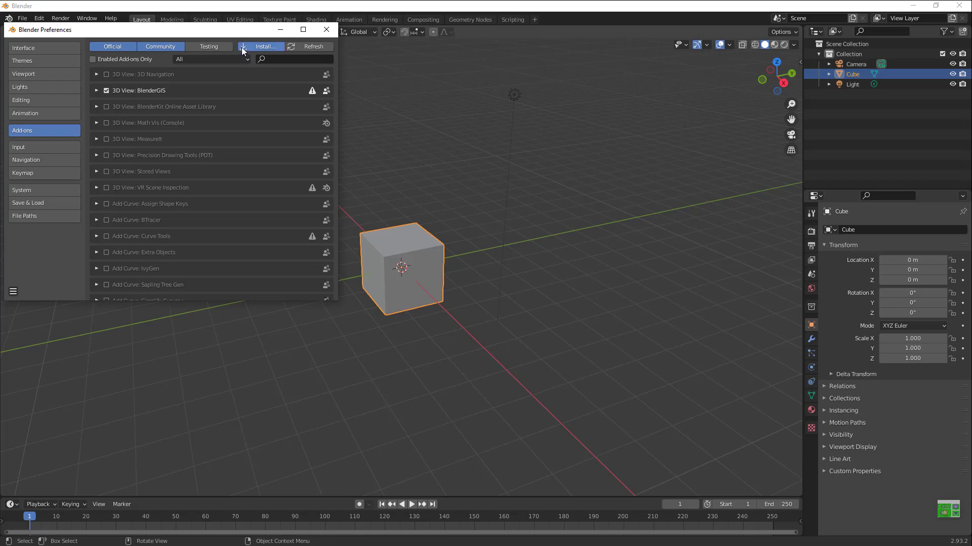
{"action": "left_click", "coordinate": [264, 46]}
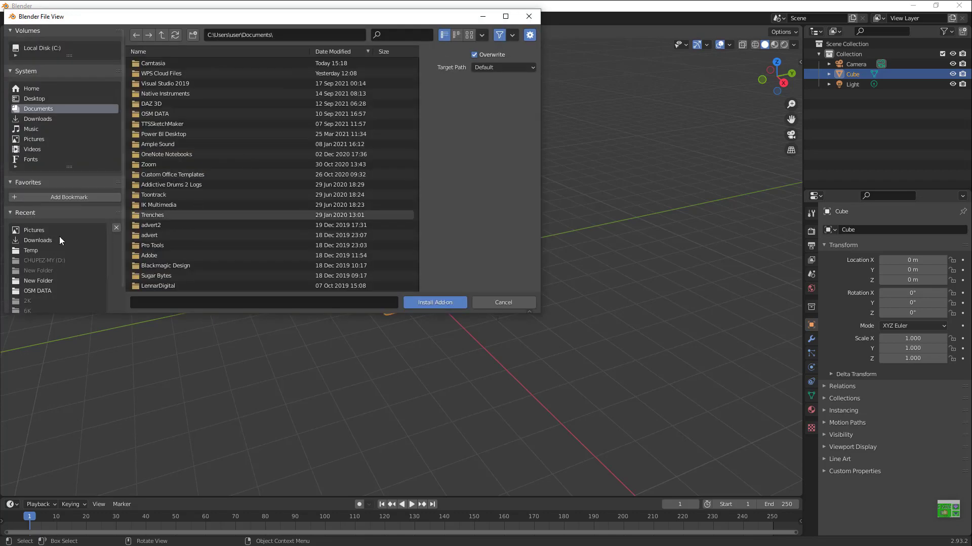
{"action": "left_click", "coordinate": [38, 118]}
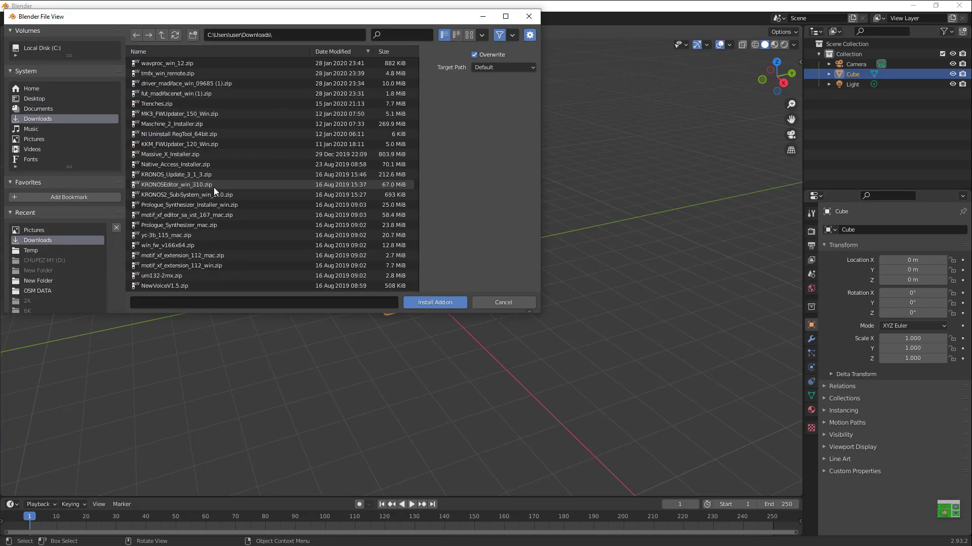
{"action": "scroll", "scroll_direction": "up", "scroll_amount": 3}
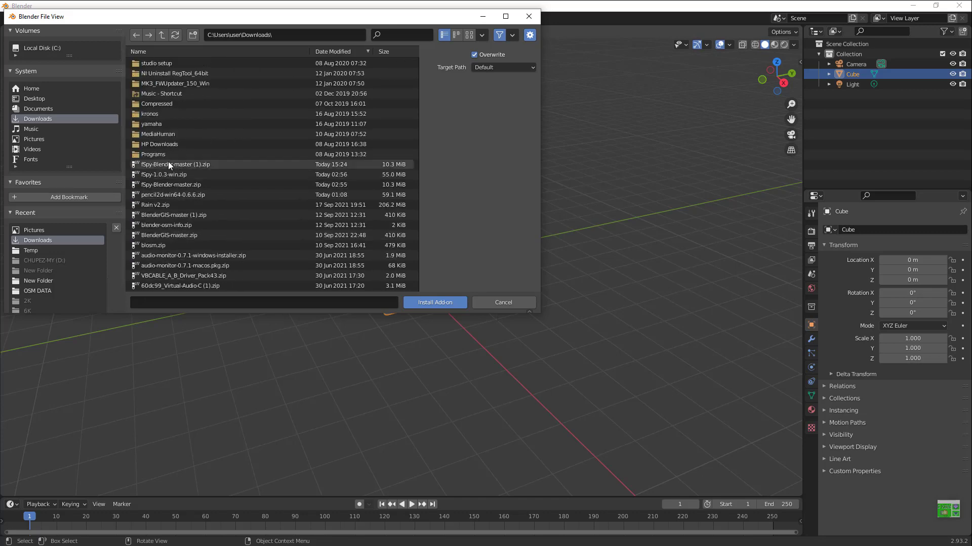
{"action": "mouse_move", "coordinate": [205, 174]}
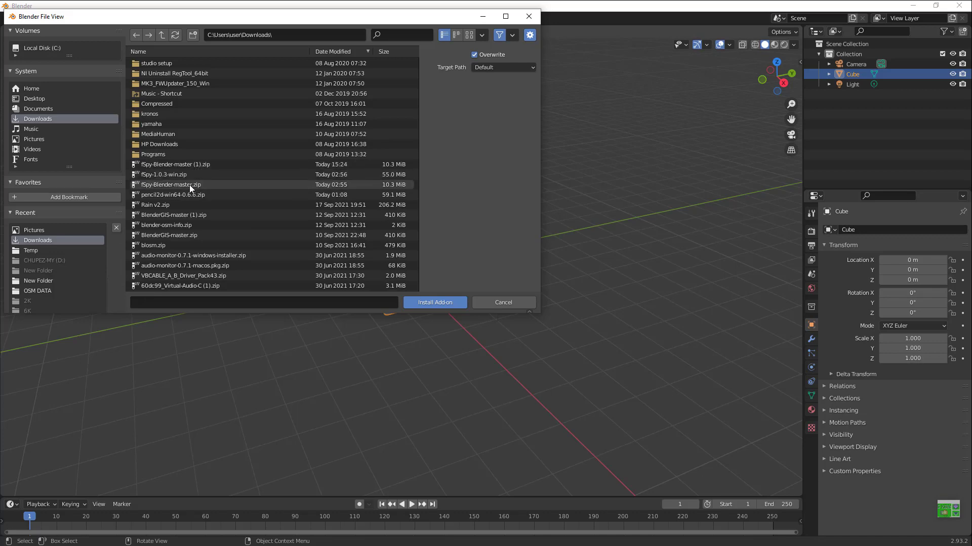
{"action": "left_click", "coordinate": [434, 303]}
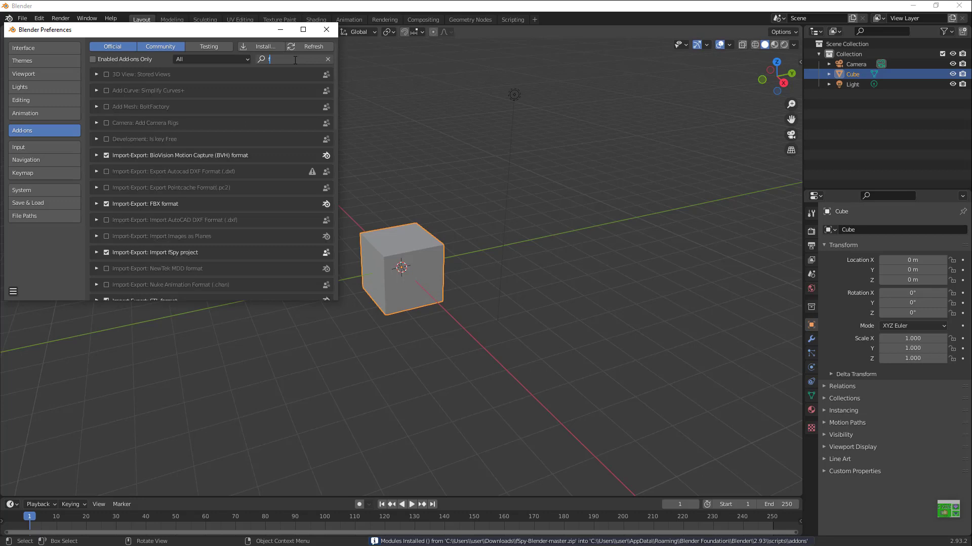
Step: Search the add-ons for 'spy' to verify Import-Export: Import fSpy project is ticked
{"action": "type", "text": "spy"}
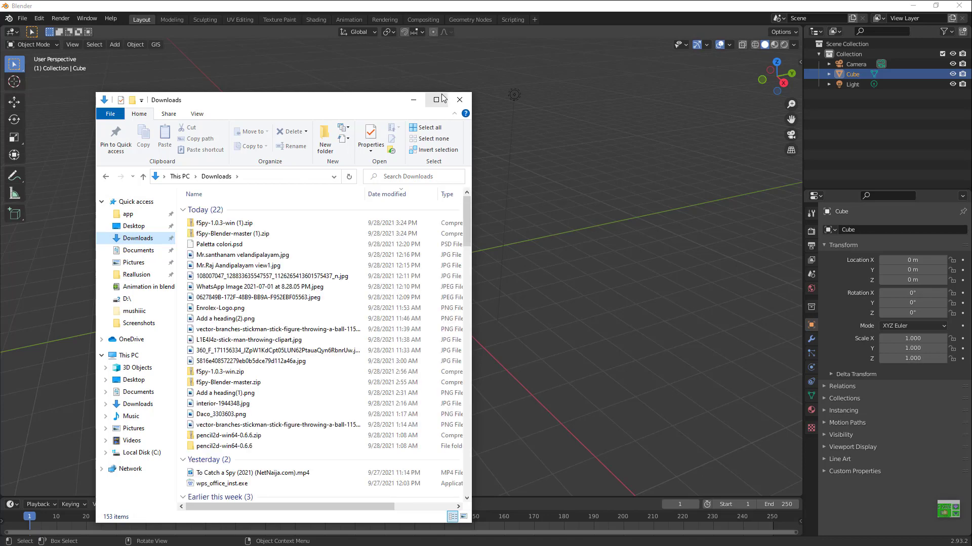
Step: Maximize Explorer and extract fSpy-1.0.3-win (1).zip with WinRAR
{"action": "left_click", "coordinate": [436, 99]}
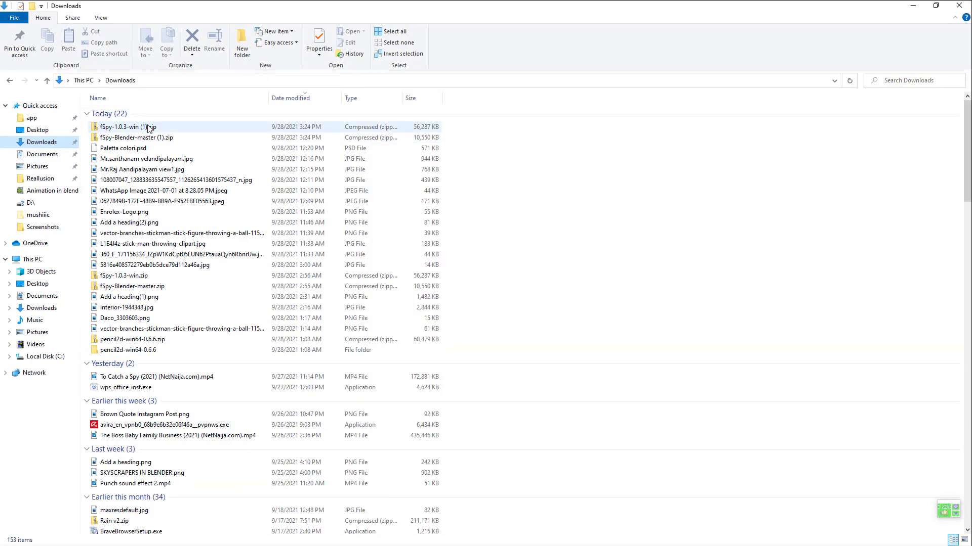
{"action": "left_click", "coordinate": [128, 127]}
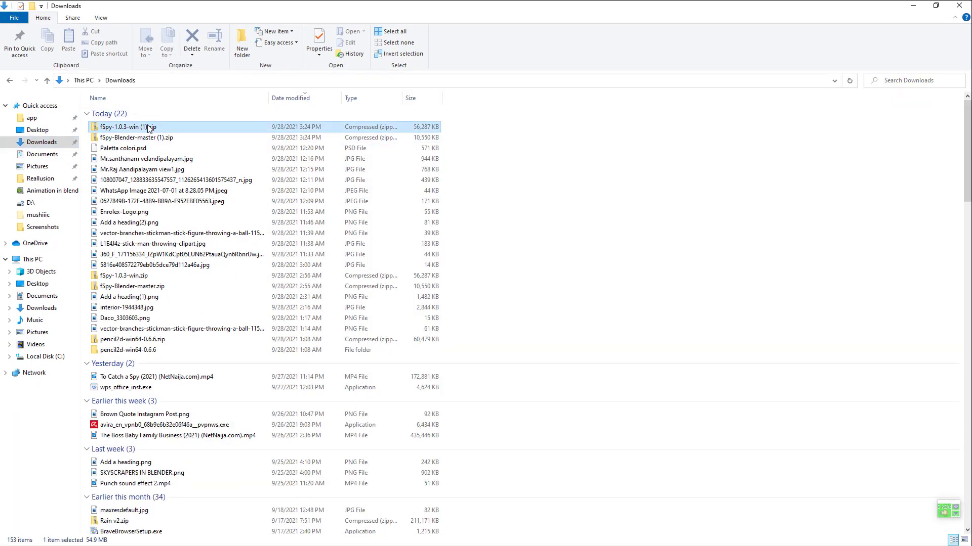
{"action": "right_click", "coordinate": [128, 127]}
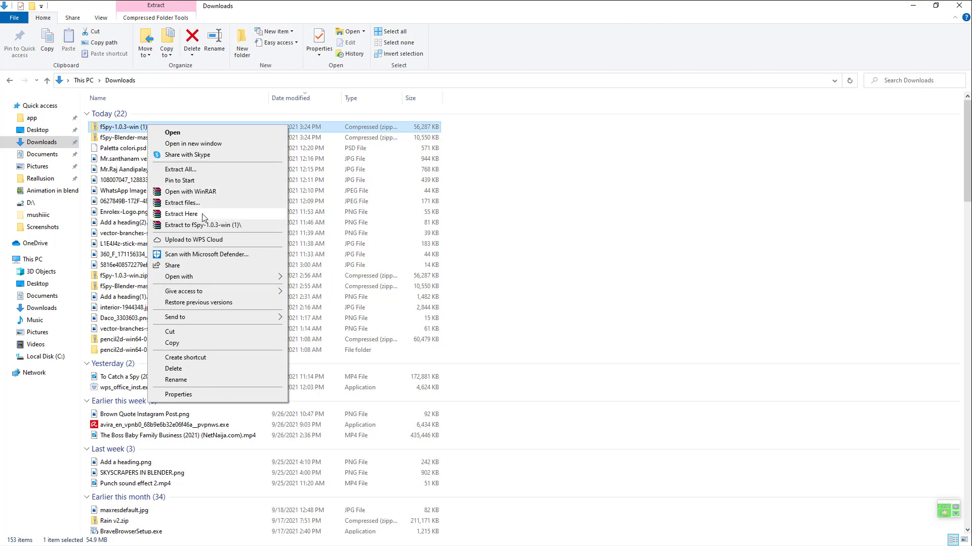
{"action": "left_click", "coordinate": [201, 207]}
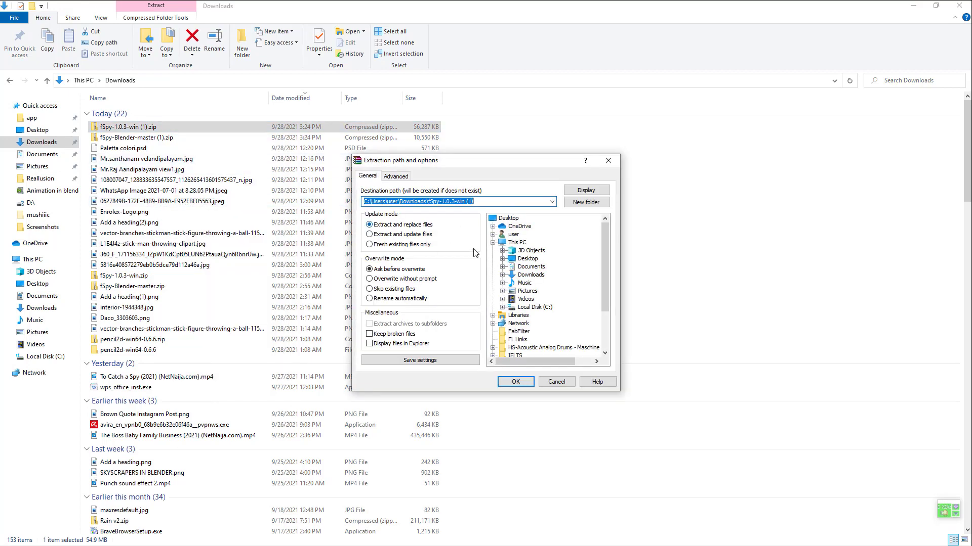
{"action": "mouse_move", "coordinate": [164, 102]}
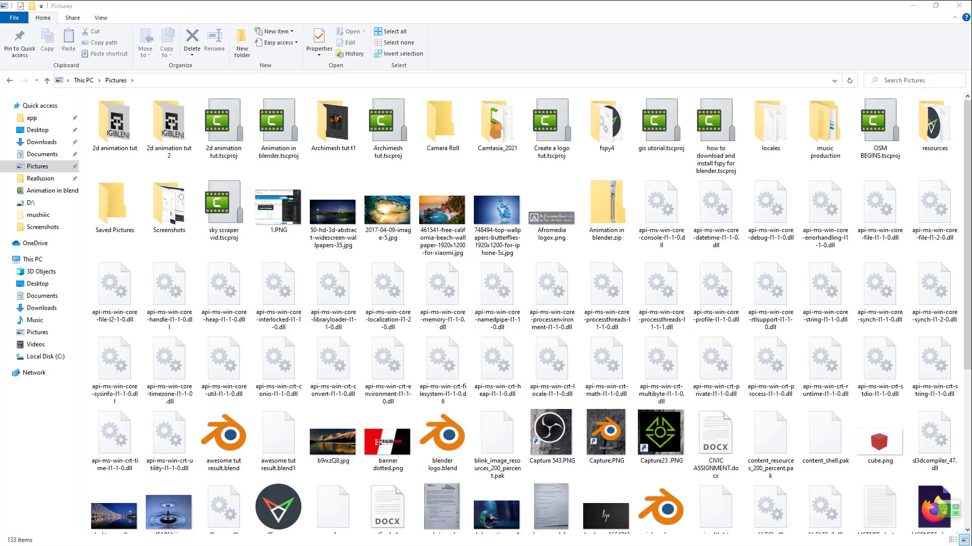
Step: Scroll the Pictures folder to fSpy.exe and run it
{"action": "scroll", "scroll_direction": "down", "scroll_amount": 3}
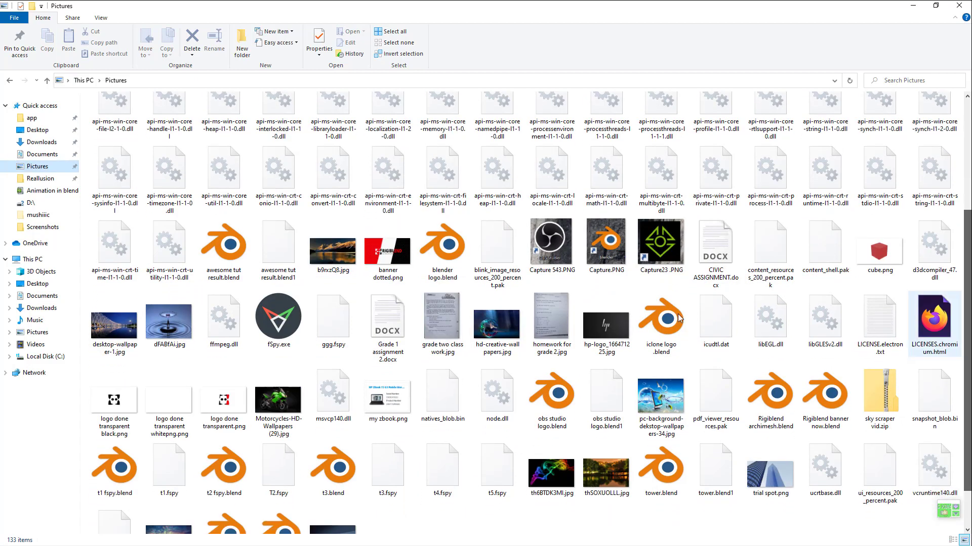
{"action": "mouse_move", "coordinate": [278, 319]}
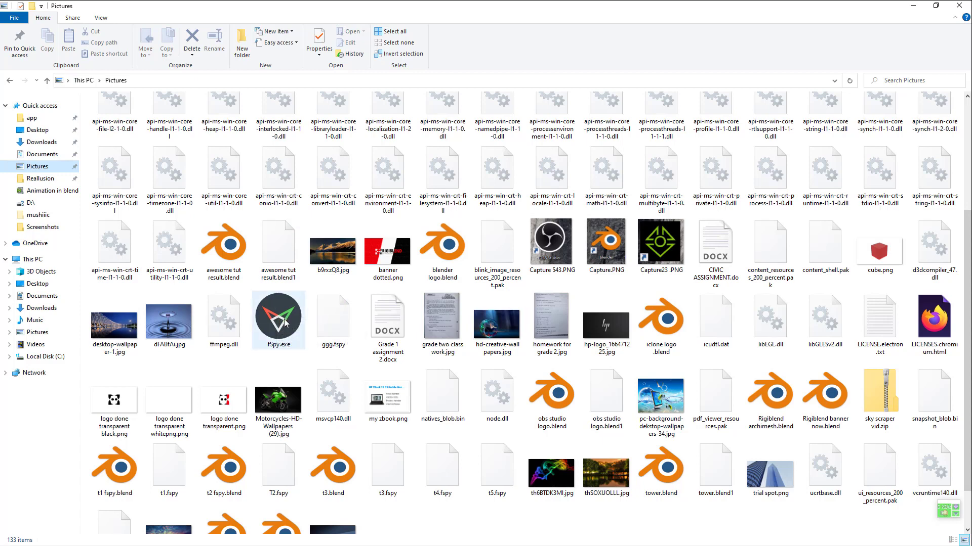
{"action": "mouse_move", "coordinate": [278, 316]}
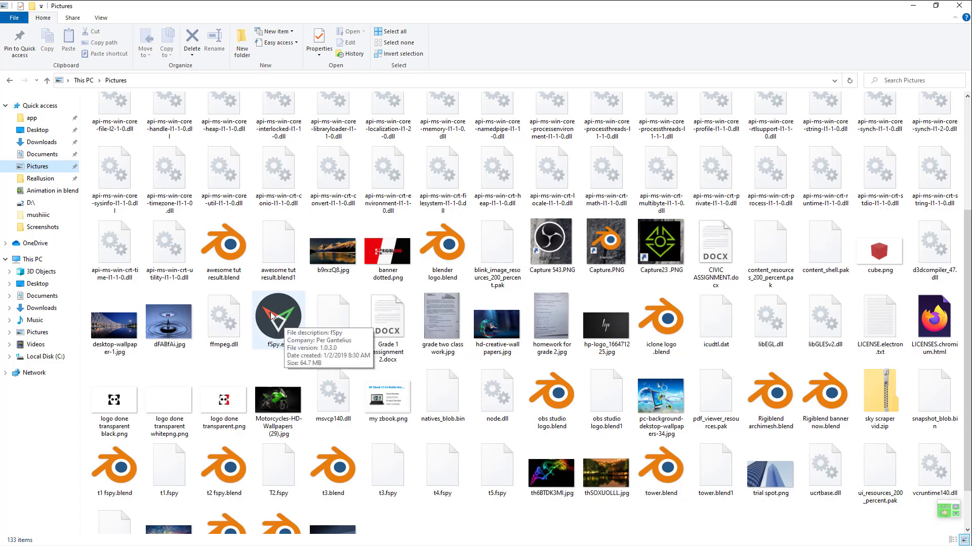
{"action": "left_click", "coordinate": [278, 317]}
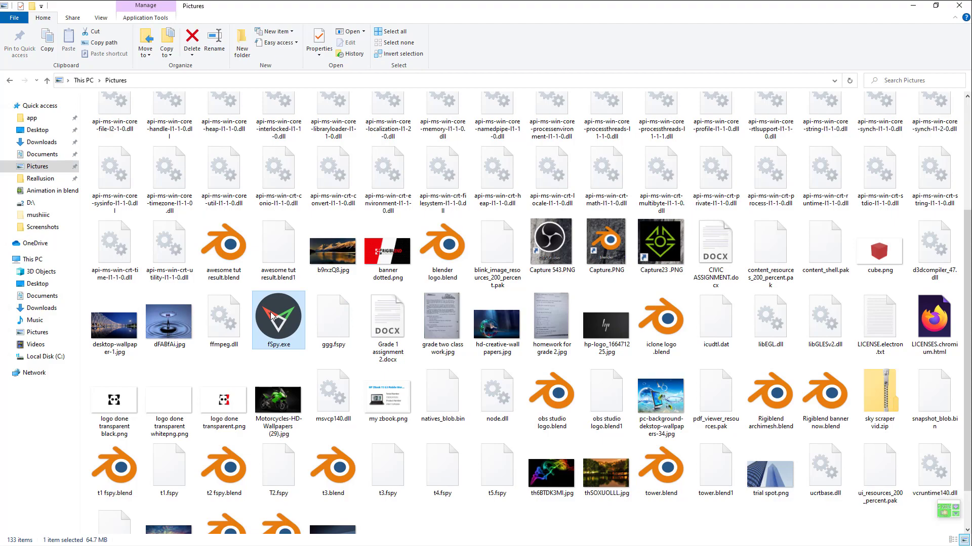
{"action": "double_click", "coordinate": [278, 314]}
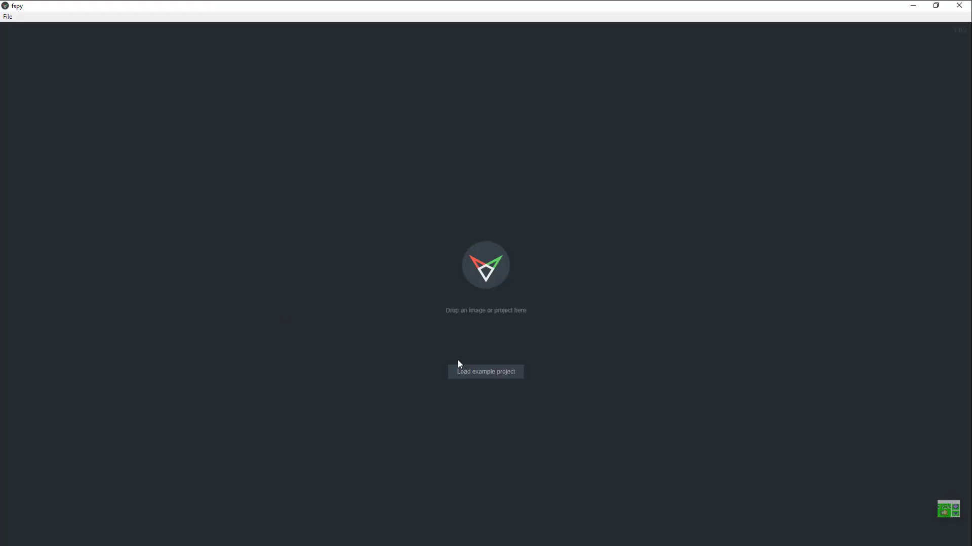
{"action": "mouse_move", "coordinate": [495, 376]}
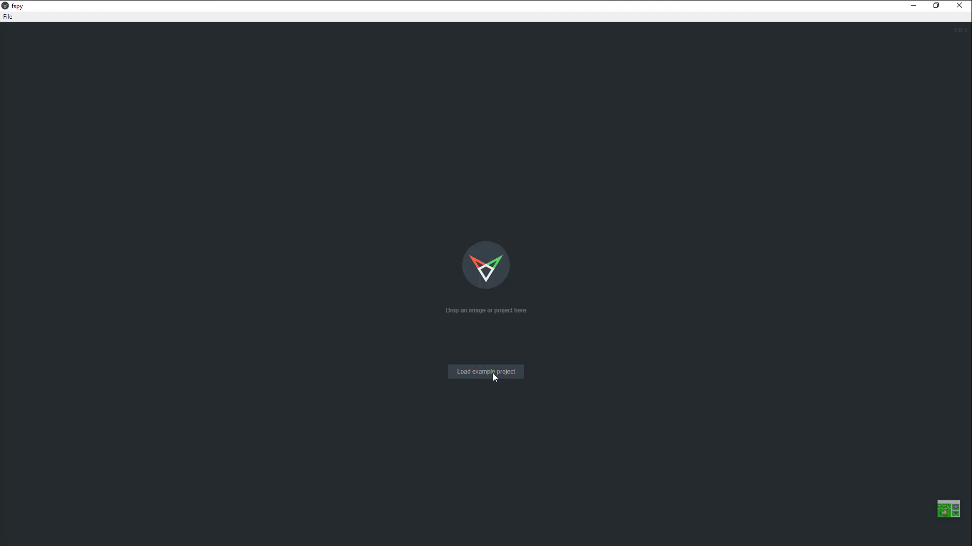
{"action": "mouse_move", "coordinate": [35, 71]}
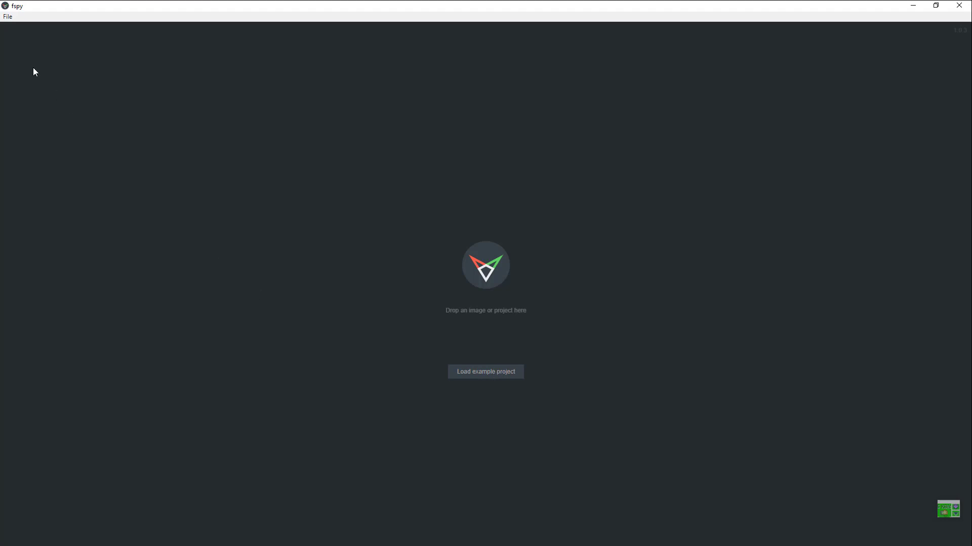
{"action": "left_click", "coordinate": [12, 536]}
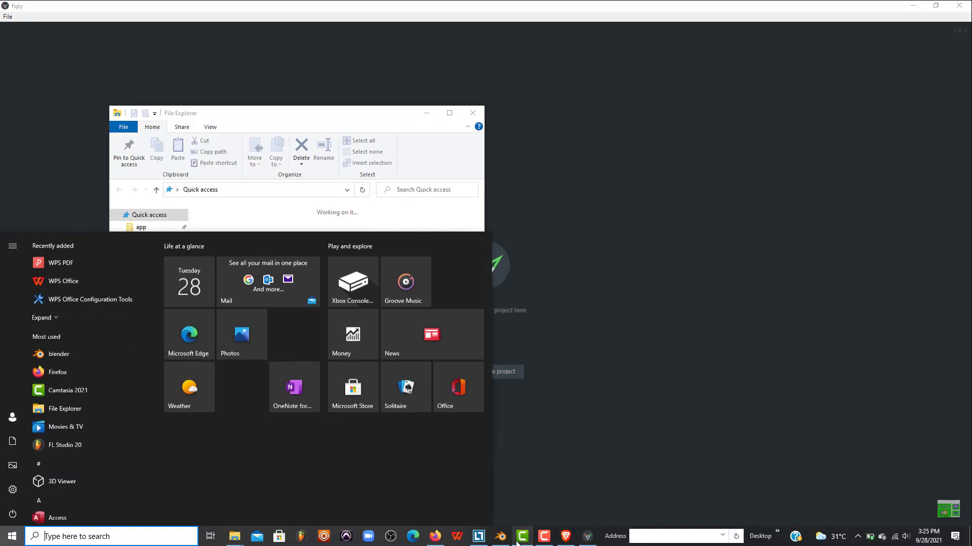
{"action": "mouse_move", "coordinate": [565, 537]}
{"action": "type", "text": "pib"}
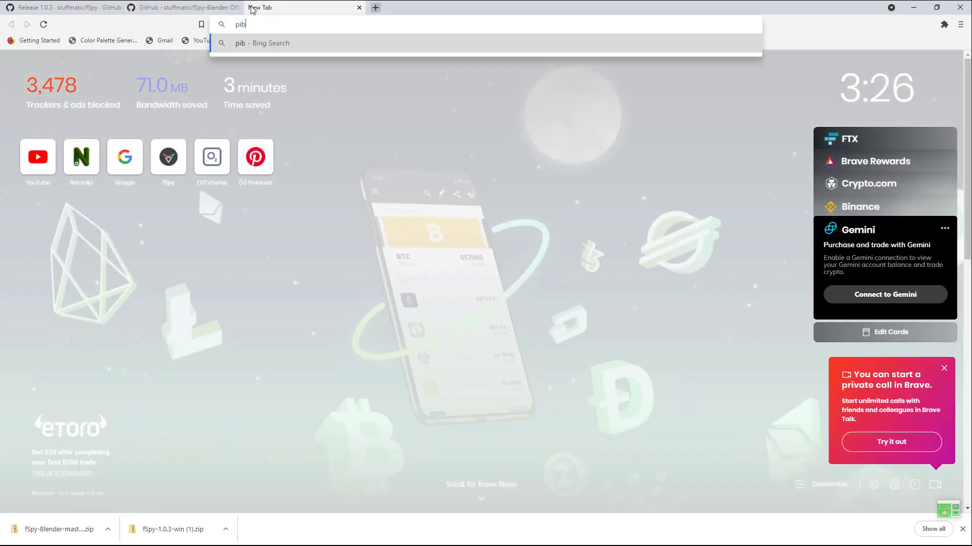
Step: Go to pinterest.com, scroll the home feed and open the white staircase interior pin
{"action": "key", "text": "backspace"}
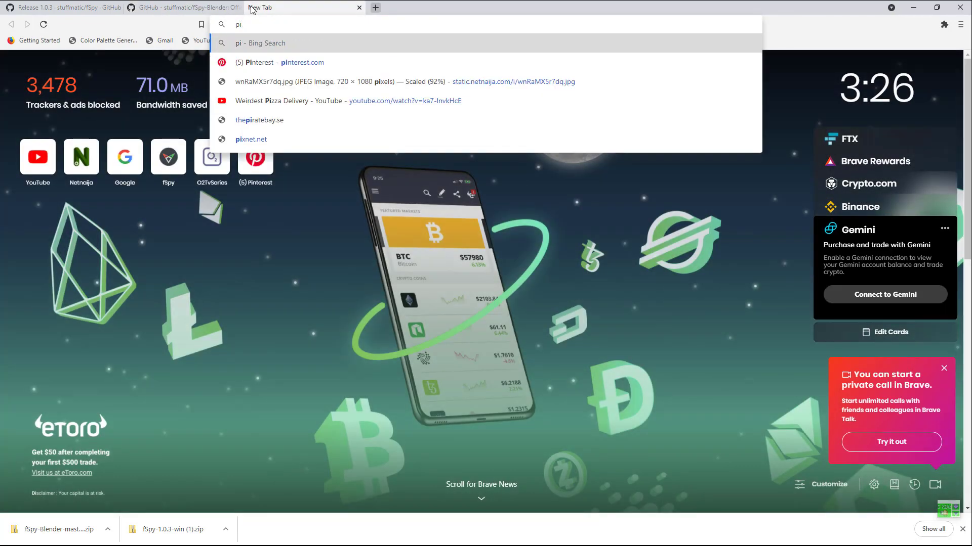
{"action": "left_click", "coordinate": [268, 62]}
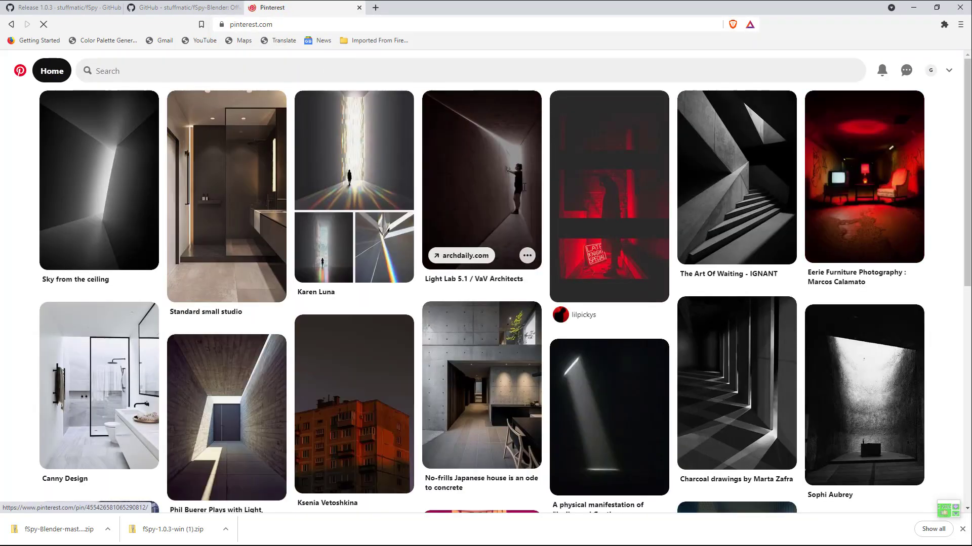
{"action": "scroll", "scroll_direction": "down", "scroll_amount": 3}
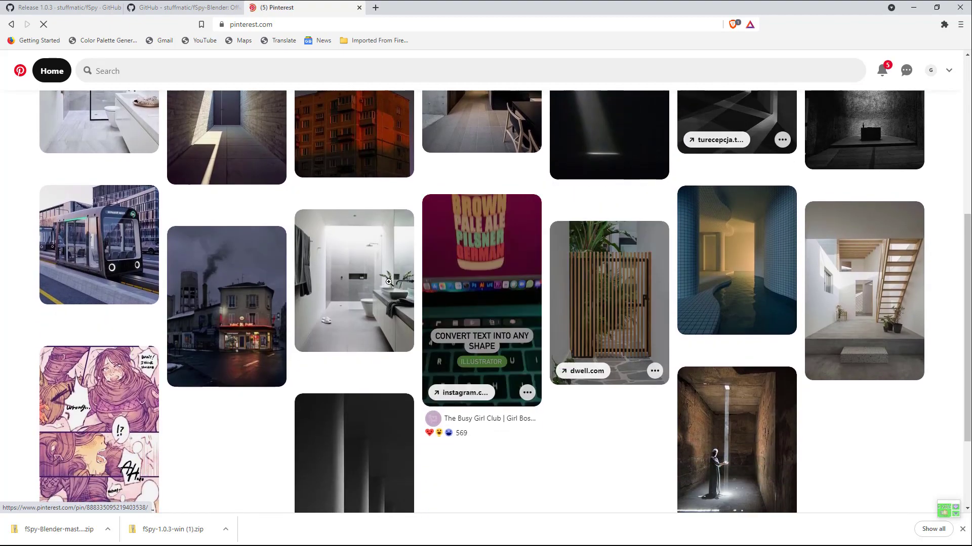
{"action": "scroll", "scroll_direction": "down", "scroll_amount": 3}
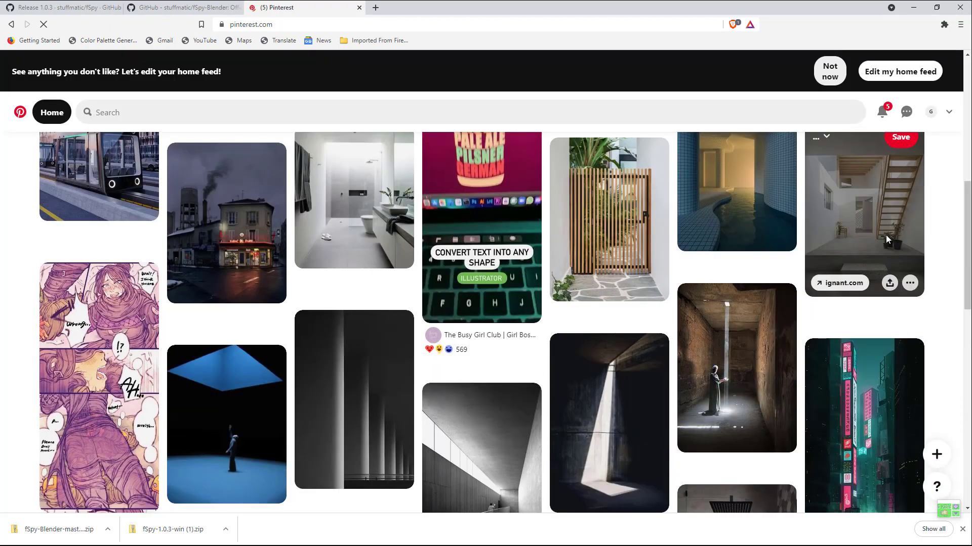
{"action": "left_click", "coordinate": [863, 211]}
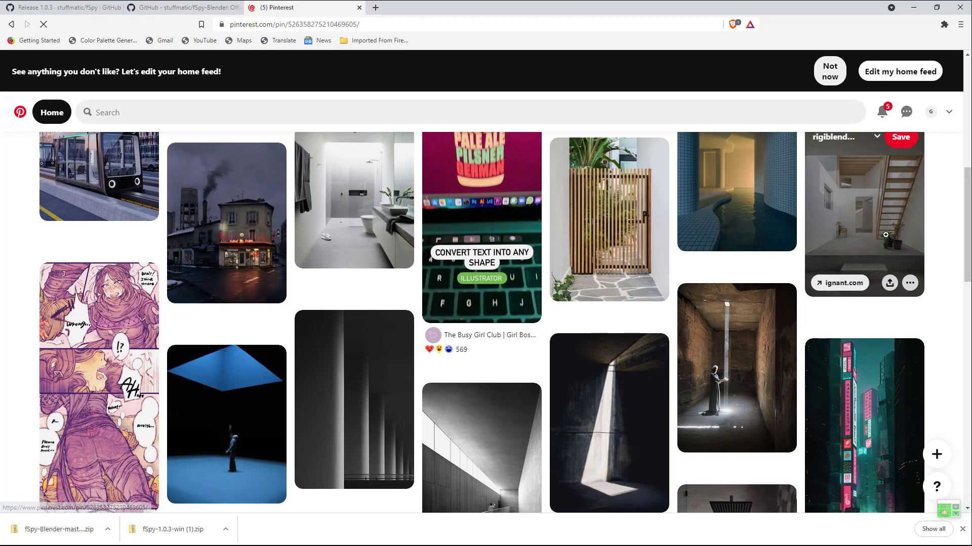
{"action": "left_click", "coordinate": [863, 210]}
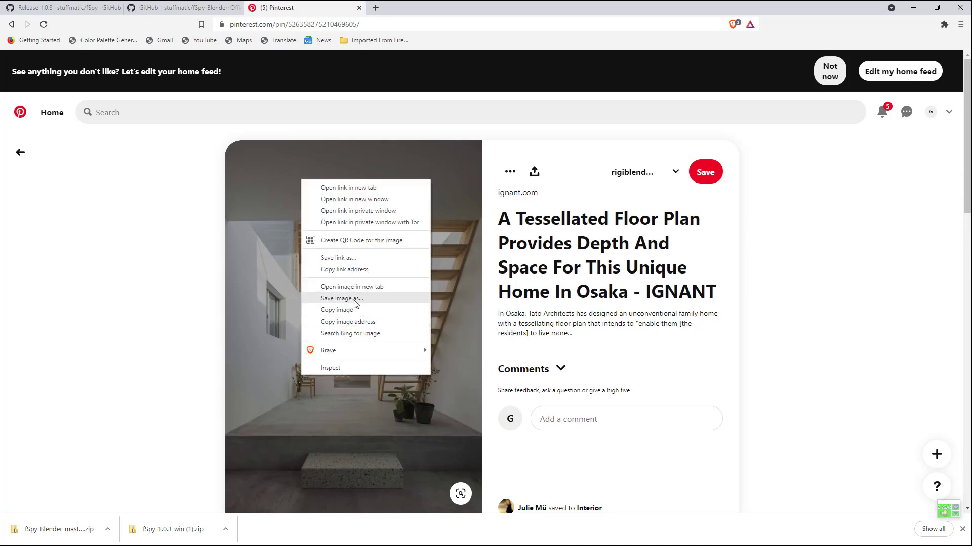
Step: Save the staircase interior image as a JPG into Downloads, then bring up File Explorer
{"action": "left_click", "coordinate": [341, 299]}
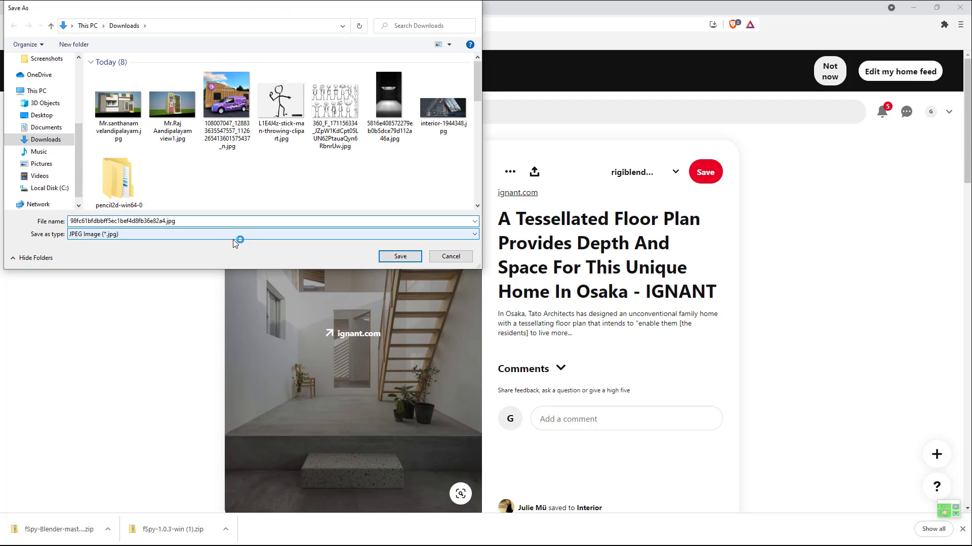
{"action": "left_click", "coordinate": [399, 257]}
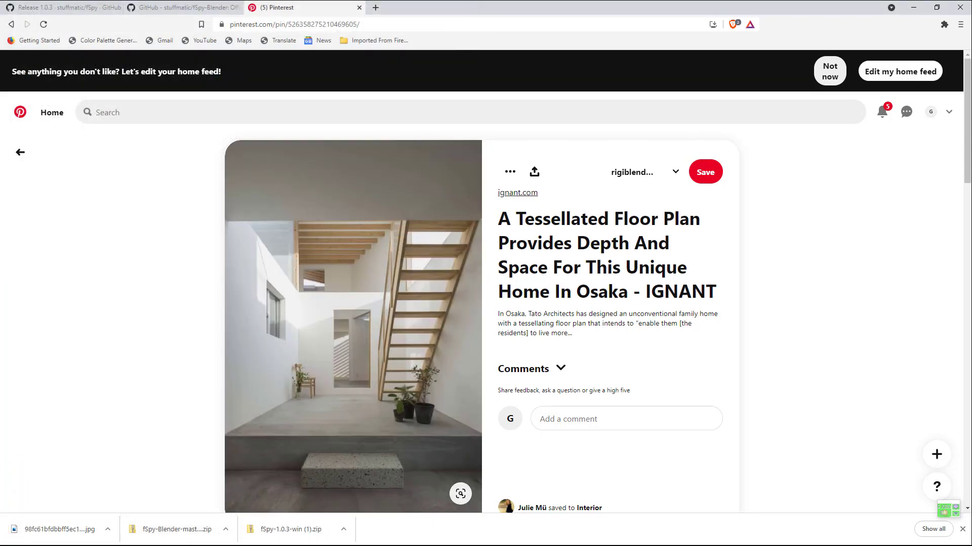
{"action": "left_click", "coordinate": [9, 536]}
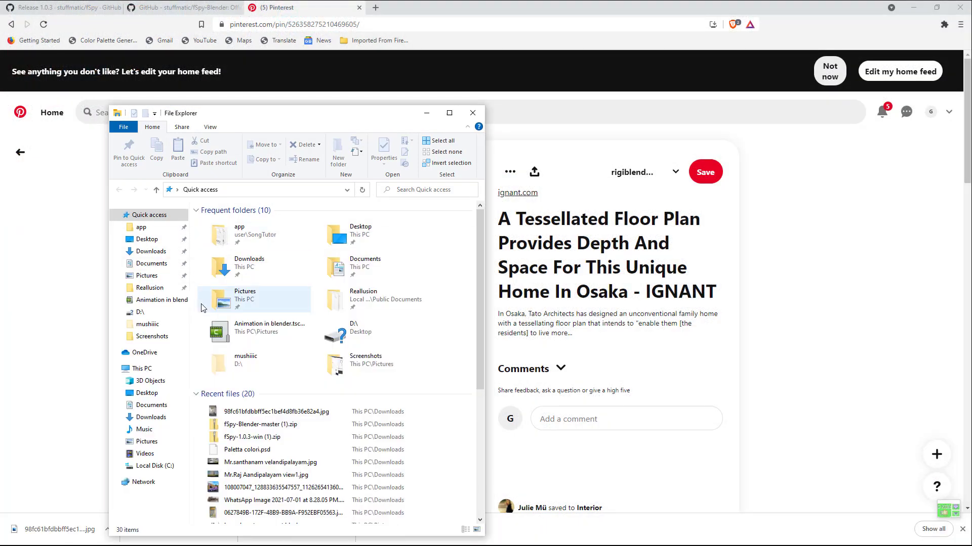
Step: Load the downloaded staircase JPG from the Downloads folder into fSpy
{"action": "left_click", "coordinate": [151, 251]}
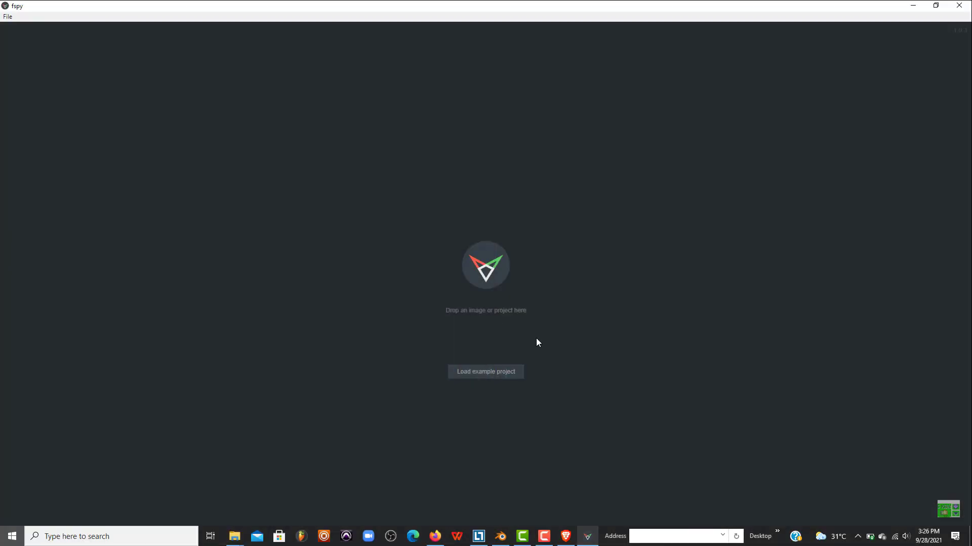
{"action": "left_click", "coordinate": [11, 536]}
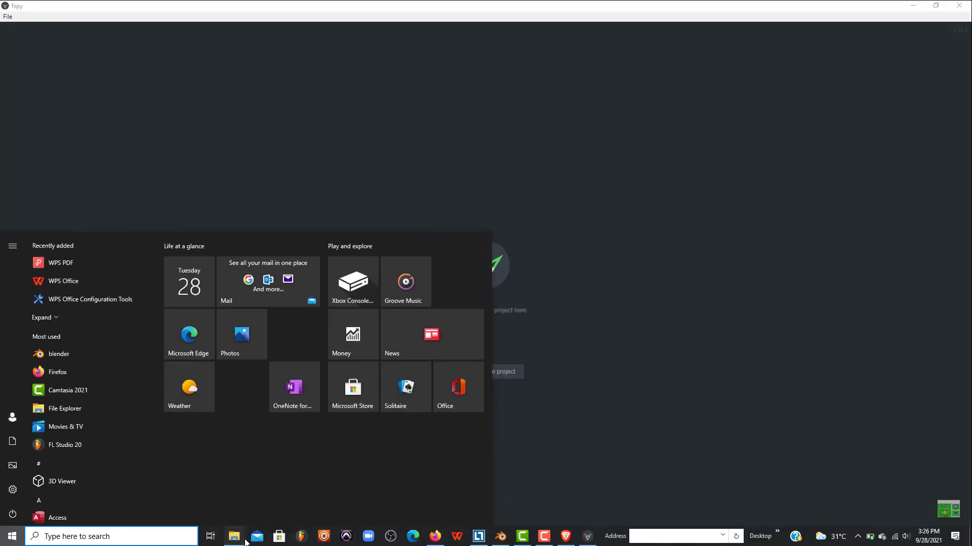
{"action": "mouse_move", "coordinate": [235, 537]}
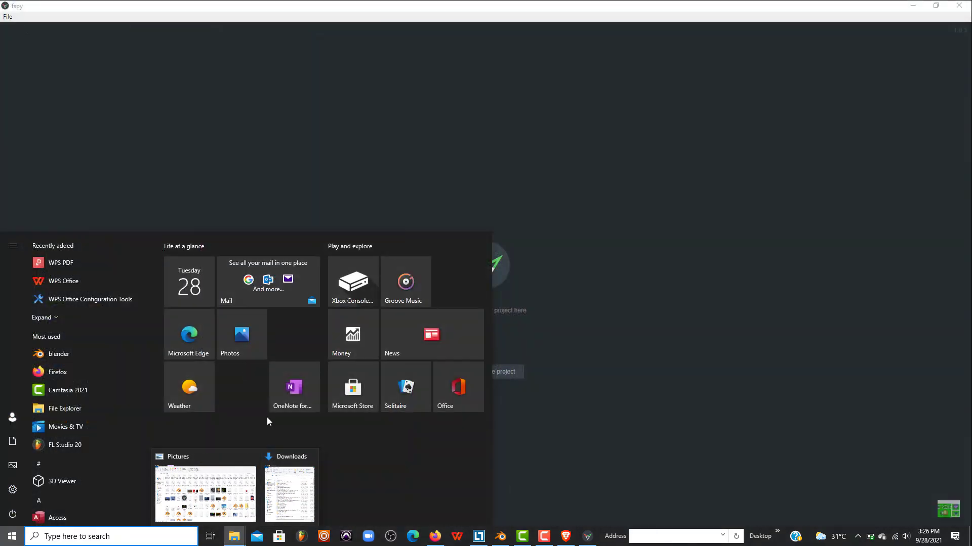
{"action": "left_click", "coordinate": [289, 492]}
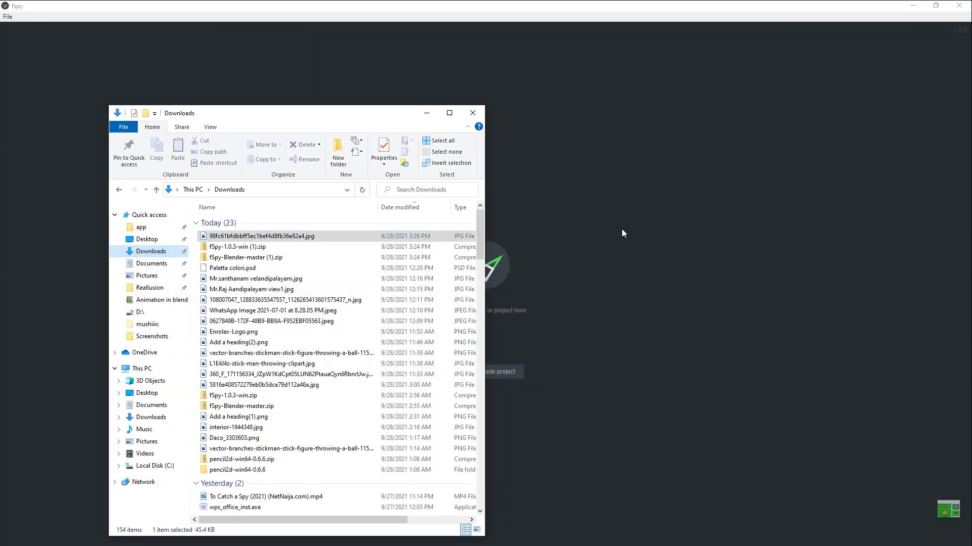
{"action": "double_click", "coordinate": [261, 236]}
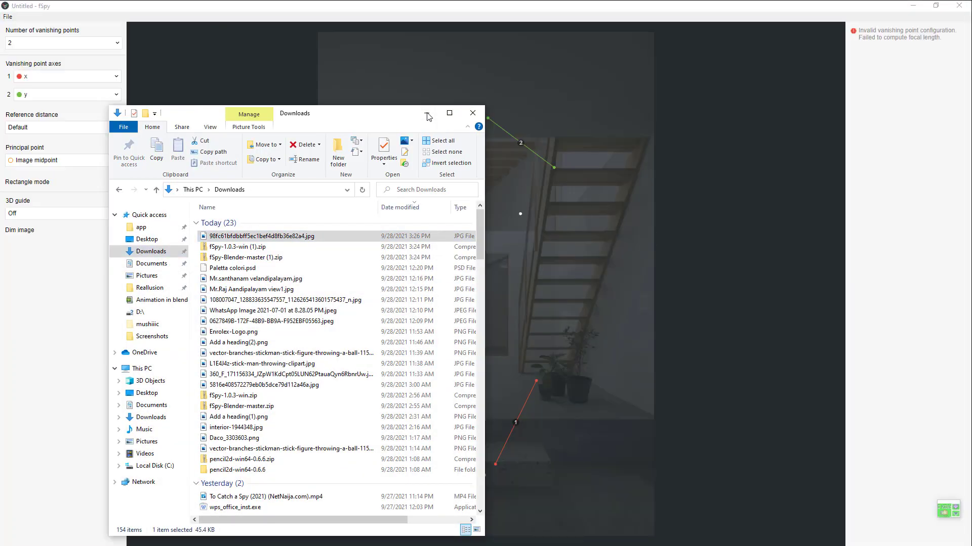
Step: Dismiss the file window and switch between taskbar windows back to the fSpy project
{"action": "left_click", "coordinate": [472, 113]}
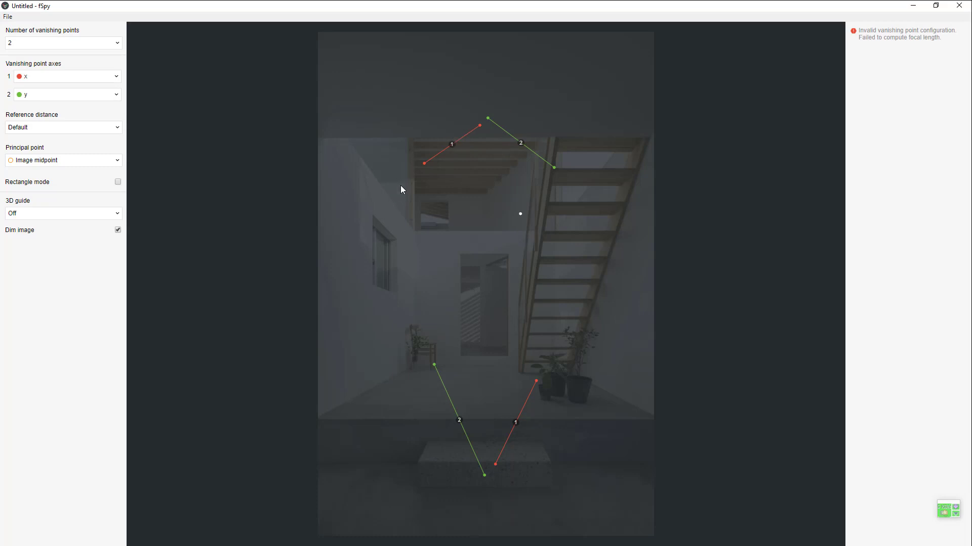
{"action": "mouse_move", "coordinate": [498, 484]}
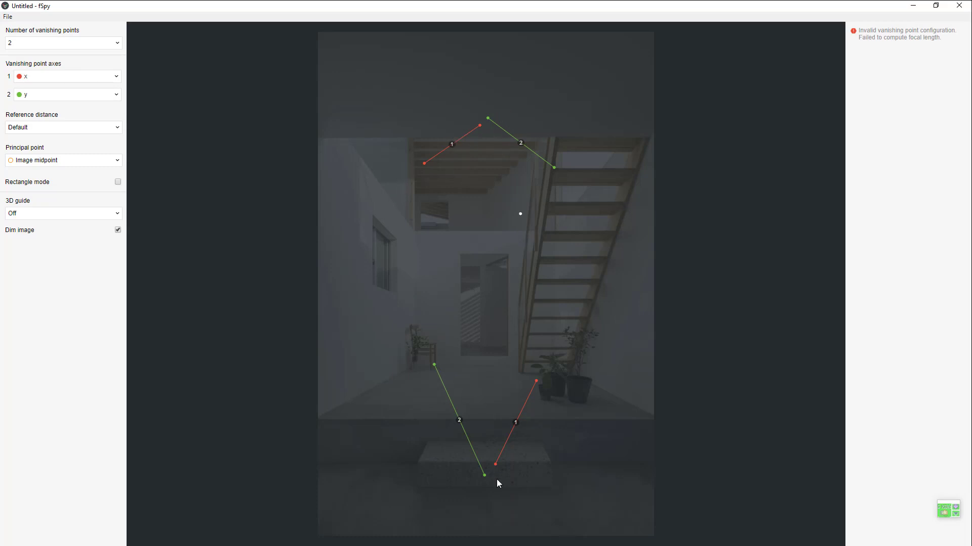
{"action": "mouse_move", "coordinate": [502, 472]}
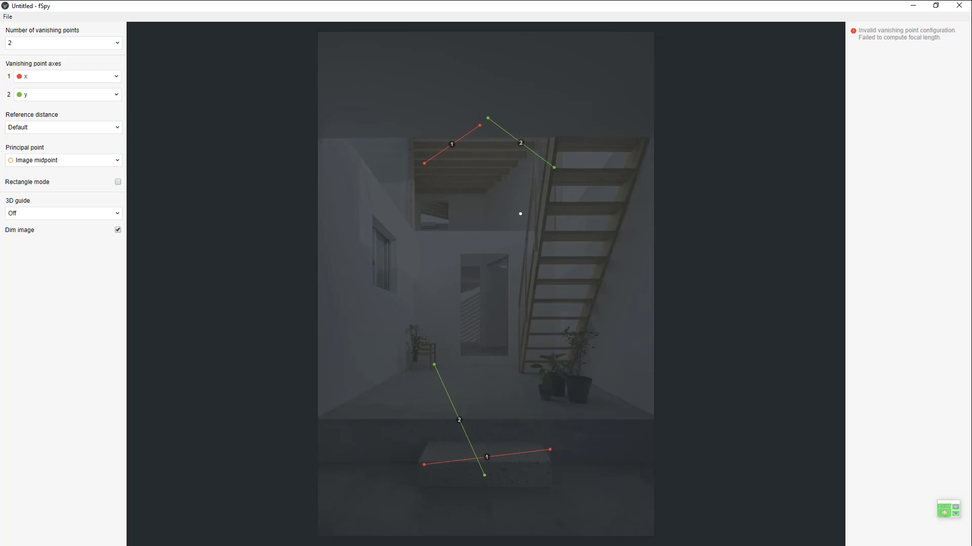
{"action": "left_click", "coordinate": [11, 535]}
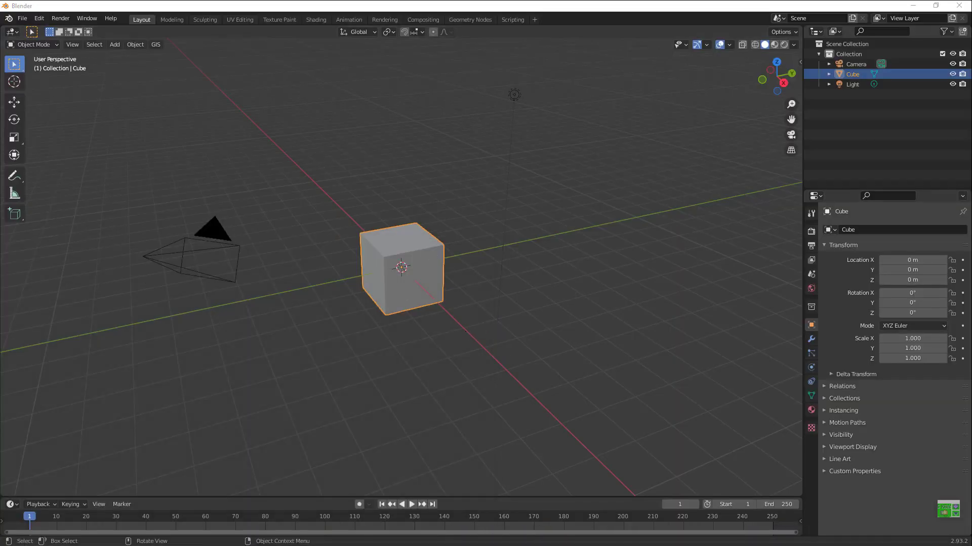
{"action": "left_click", "coordinate": [9, 536]}
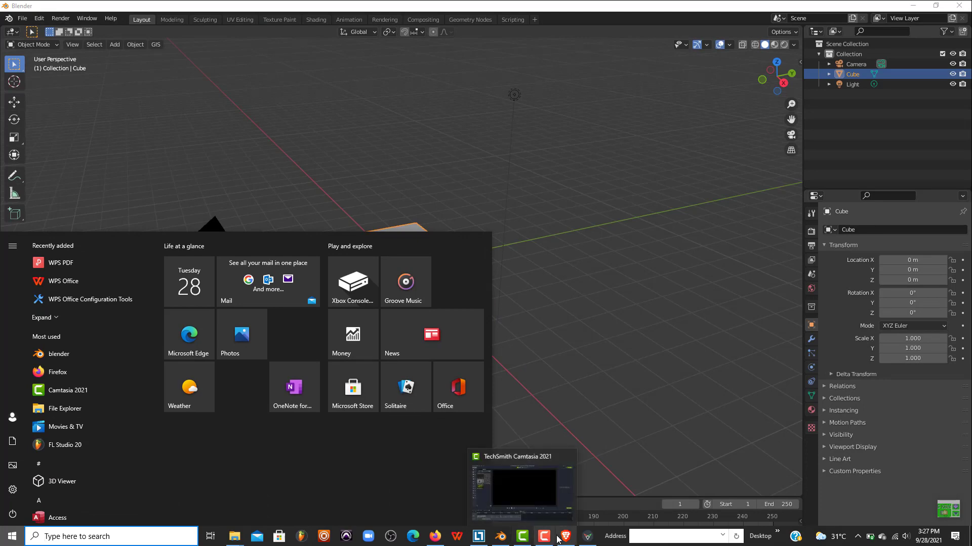
{"action": "left_click", "coordinate": [561, 536]}
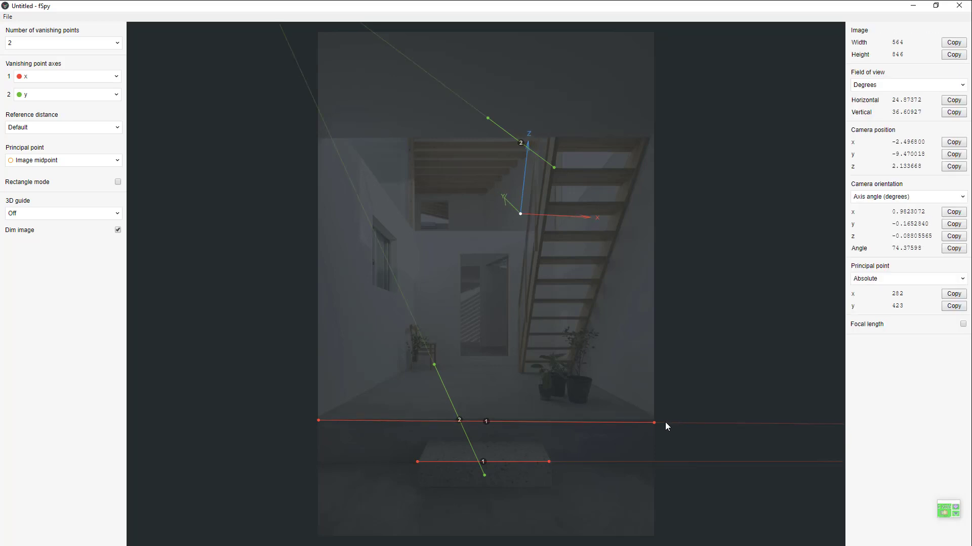
{"action": "mouse_move", "coordinate": [437, 365]}
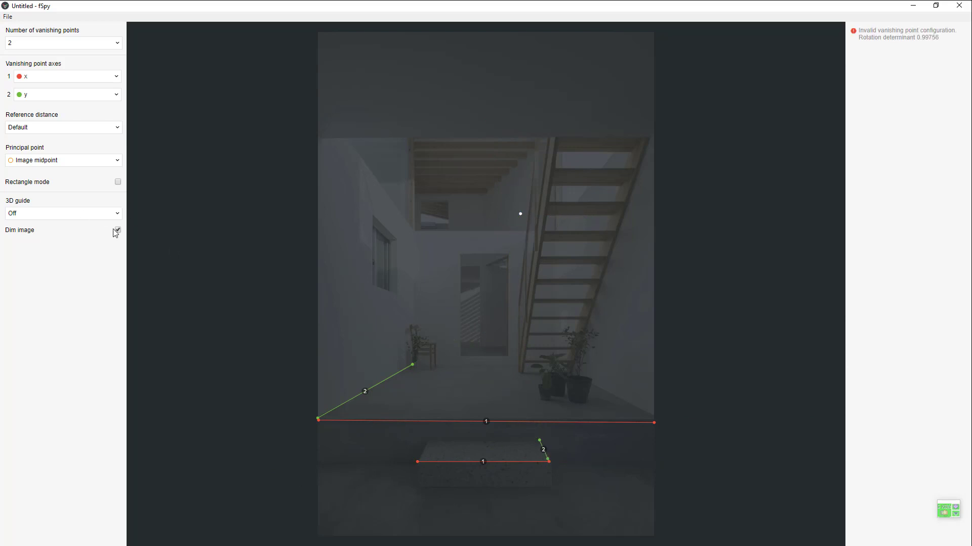
Step: Turn off Dim image so the staircase photo shows at full brightness
{"action": "left_click", "coordinate": [117, 230]}
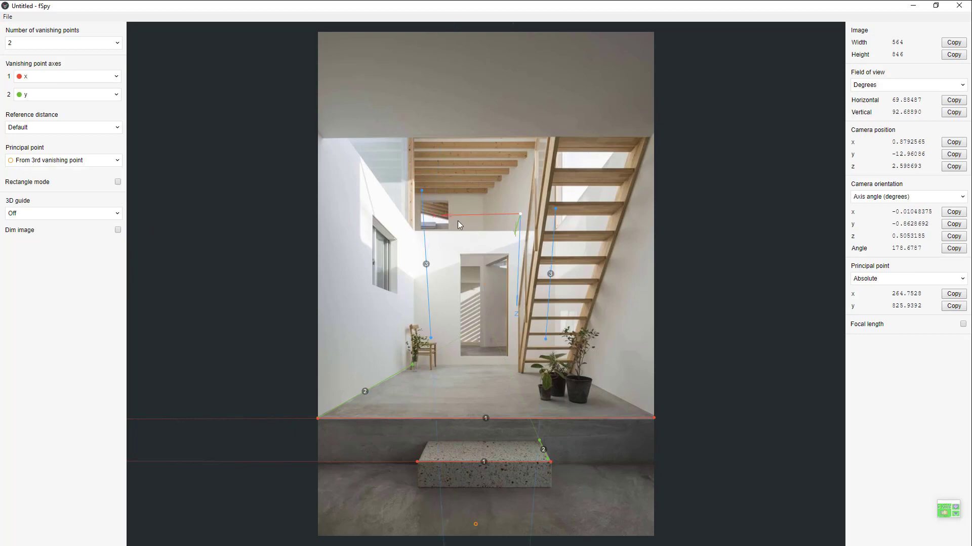
{"action": "mouse_move", "coordinate": [421, 198]}
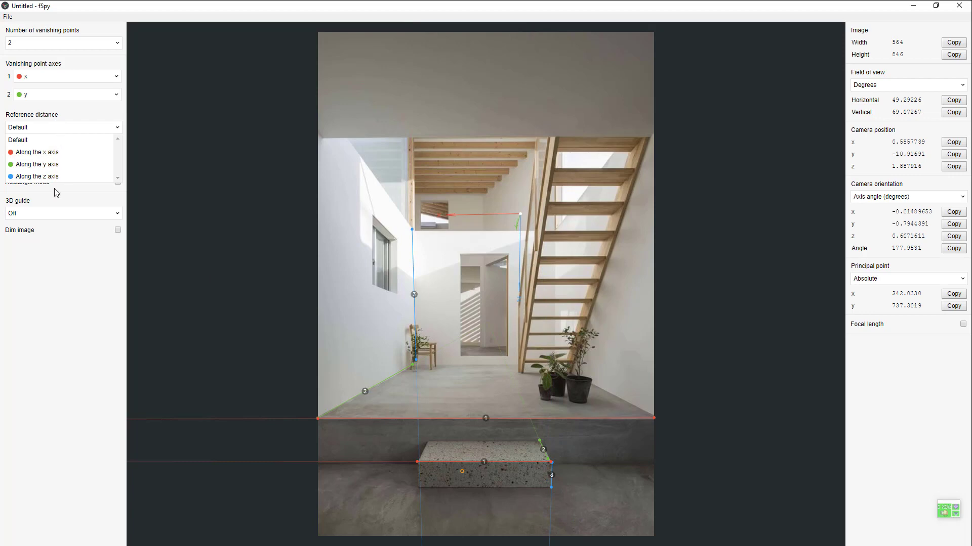
Step: Pick the reference-distance axis, save the fSpy project as 'ump', and open Start
{"action": "left_click", "coordinate": [61, 213]}
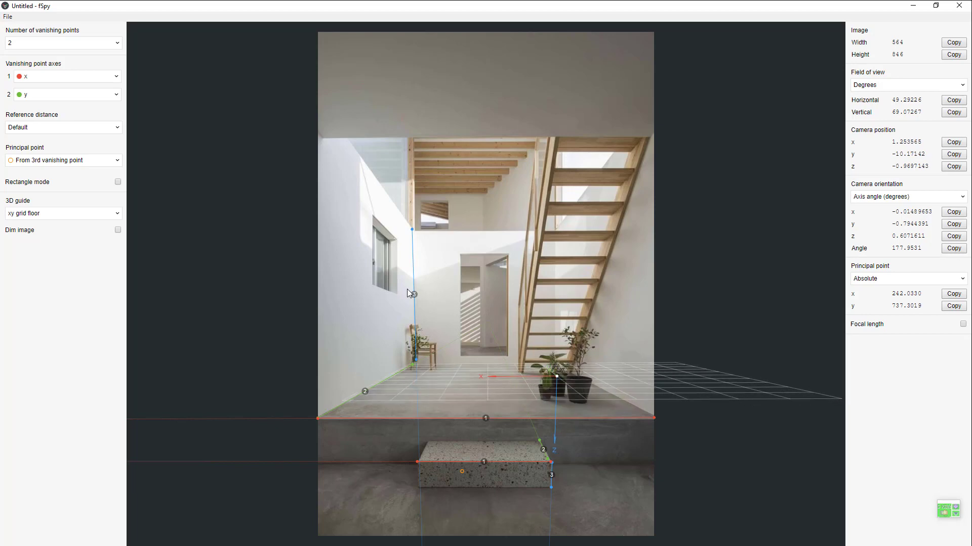
{"action": "left_click", "coordinate": [7, 17]}
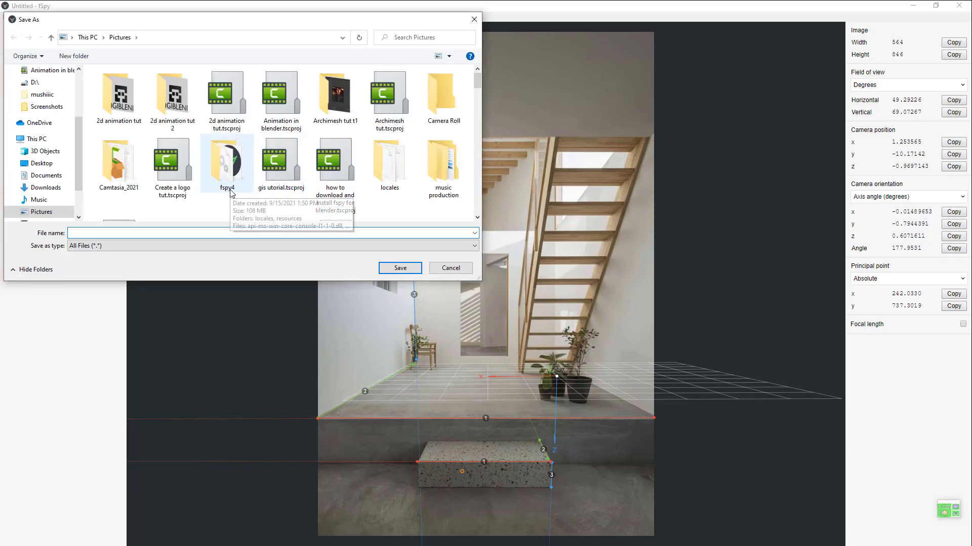
{"action": "type", "text": "ump"}
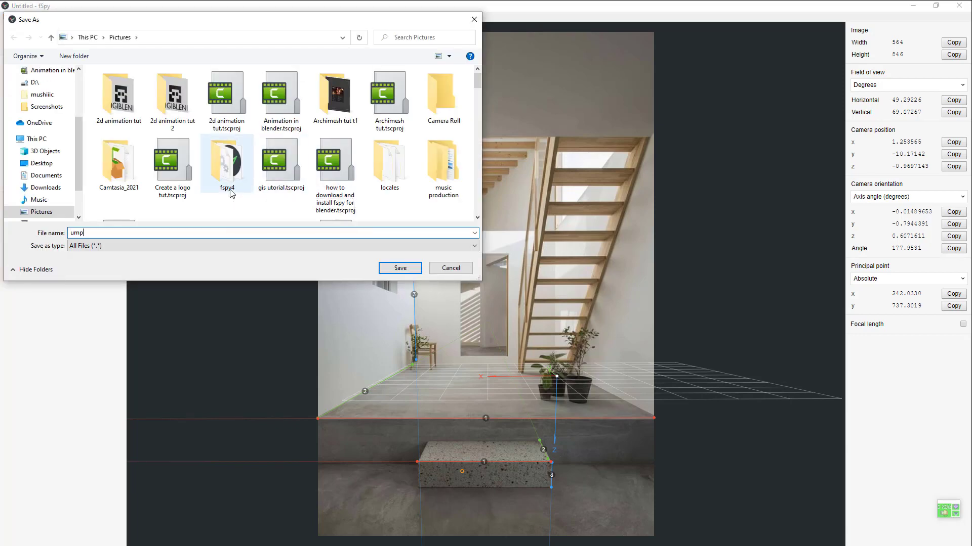
{"action": "left_click", "coordinate": [400, 267]}
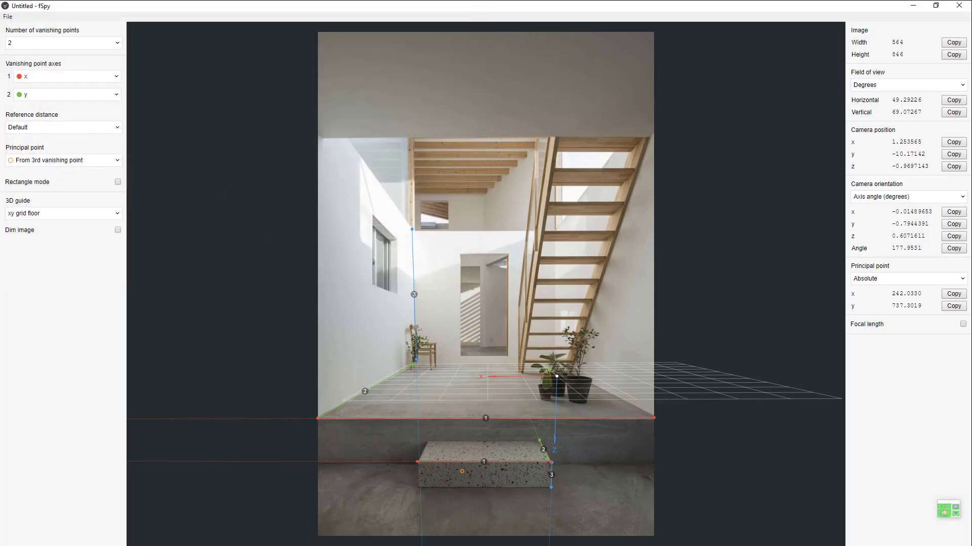
{"action": "left_click", "coordinate": [10, 536]}
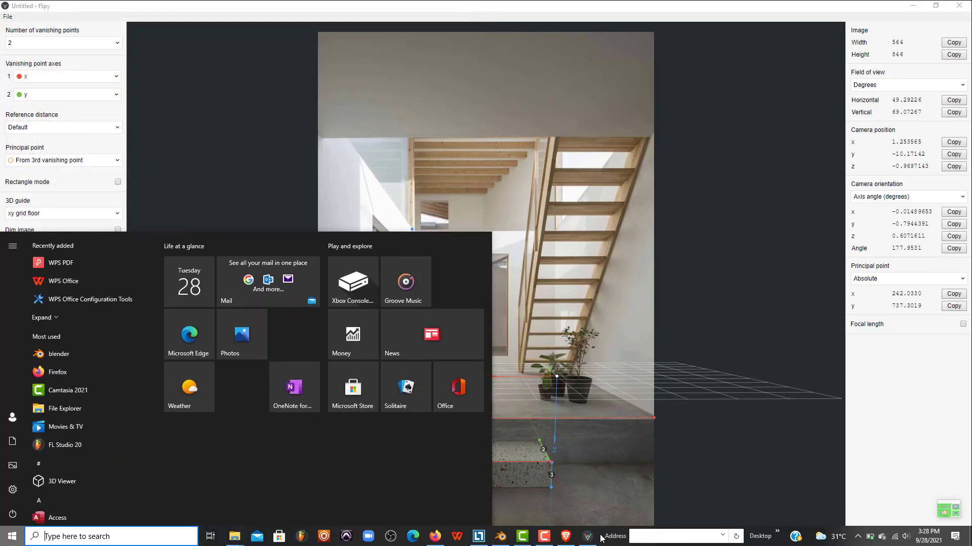
Step: Launch Blender and import the ump.fspy project through File > Import > fSpy
{"action": "left_click", "coordinate": [58, 354]}
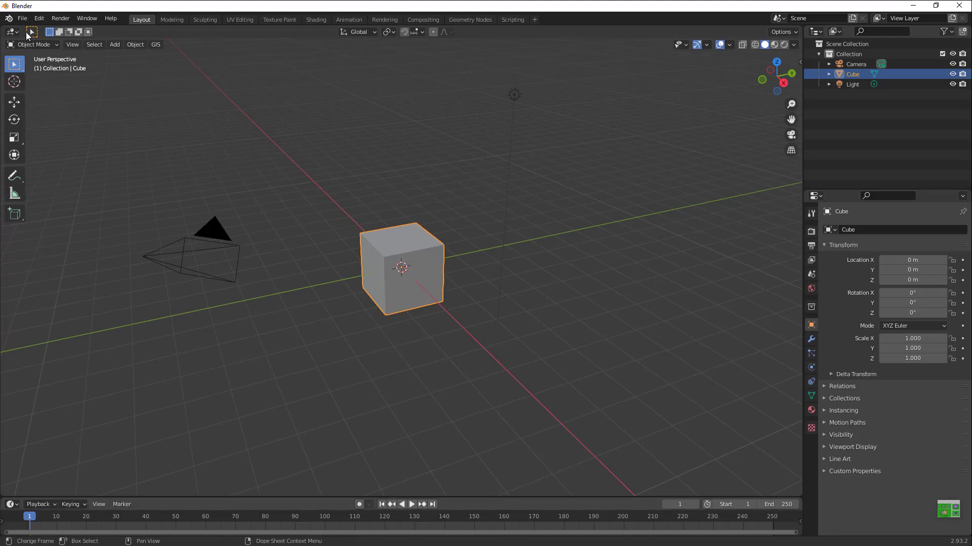
{"action": "left_click", "coordinate": [22, 18]}
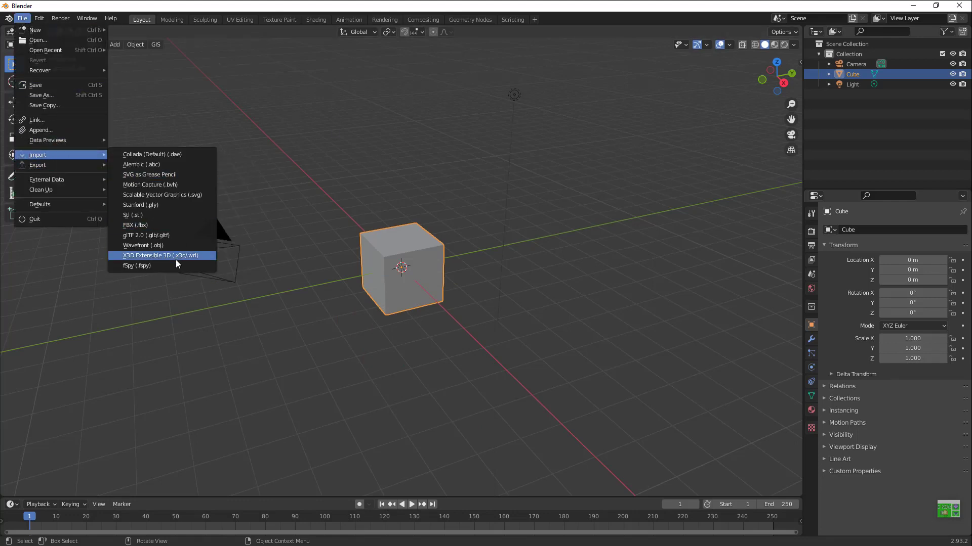
{"action": "mouse_move", "coordinate": [135, 266]}
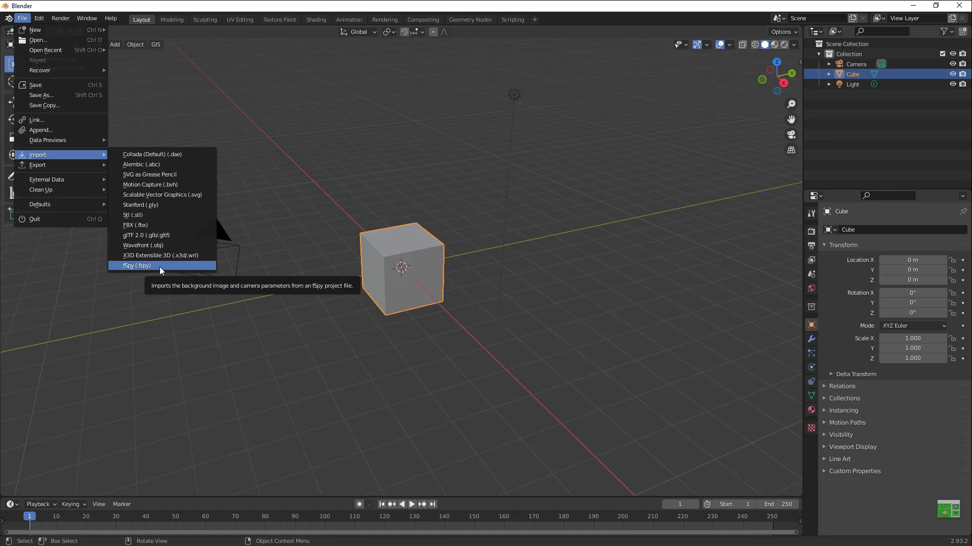
{"action": "mouse_move", "coordinate": [132, 215]}
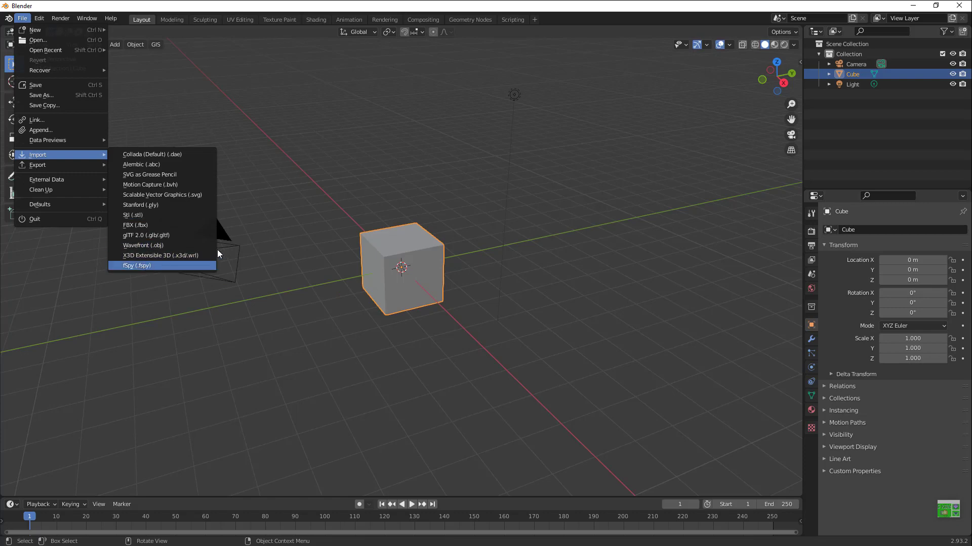
{"action": "left_click", "coordinate": [136, 265]}
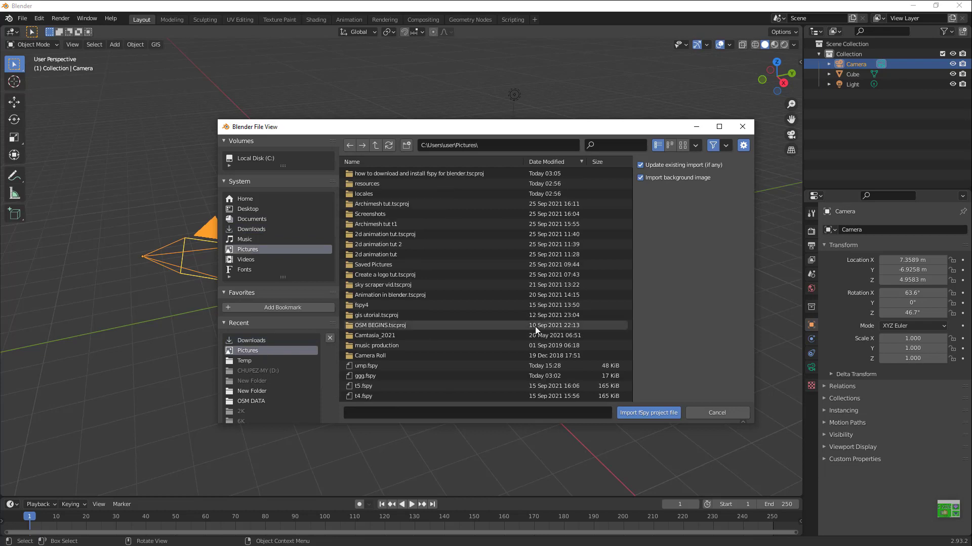
{"action": "scroll", "scroll_direction": "down", "scroll_amount": 3}
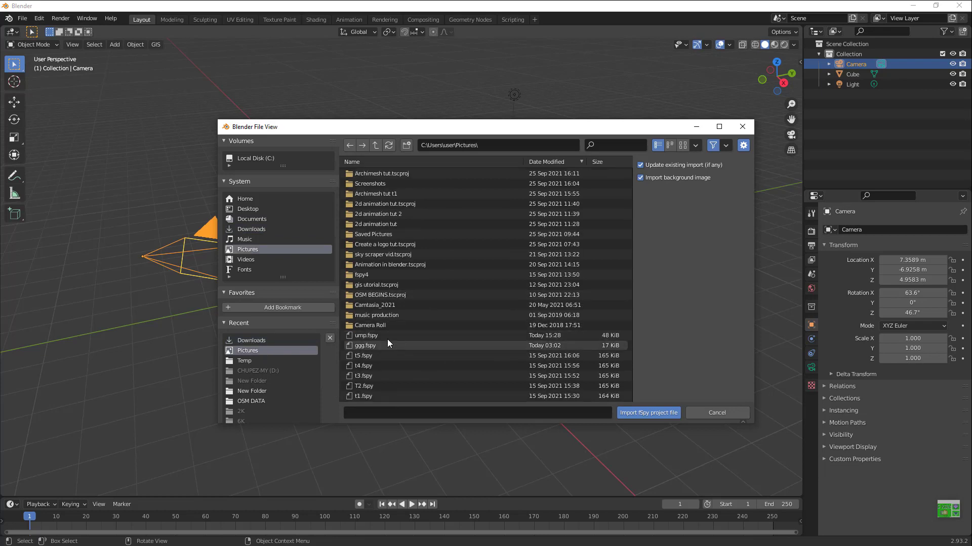
{"action": "mouse_move", "coordinate": [373, 366]}
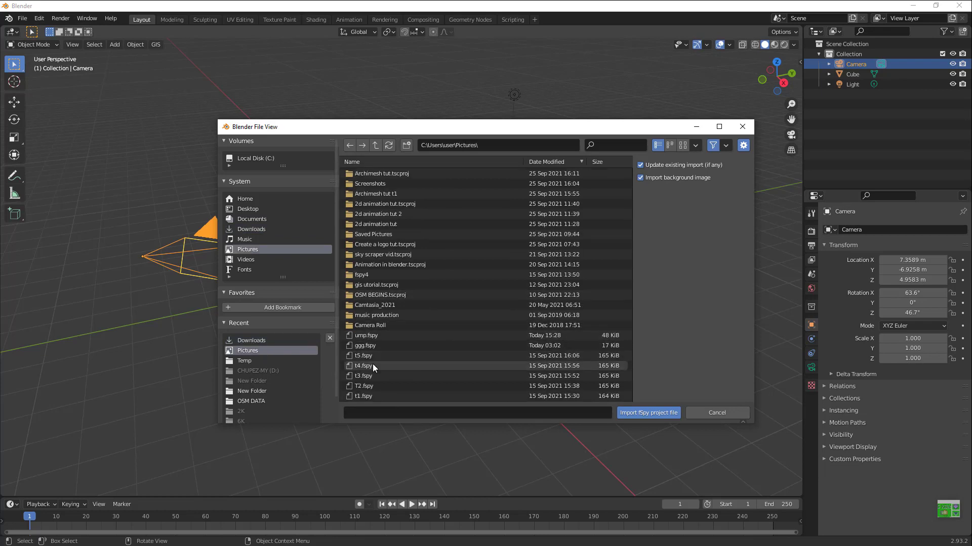
{"action": "left_click", "coordinate": [647, 412]}
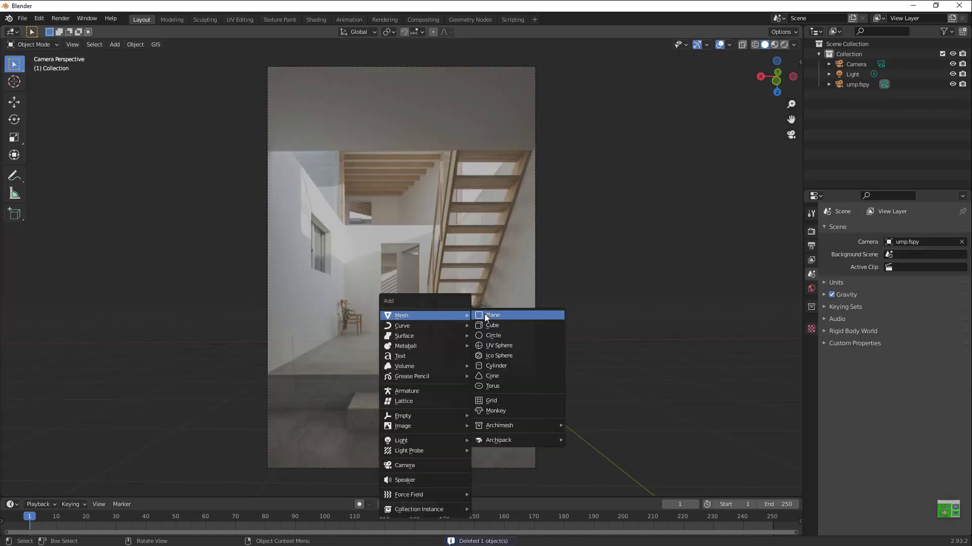
Step: Add a plane mesh to the scene over the photo's floor
{"action": "left_click", "coordinate": [492, 315]}
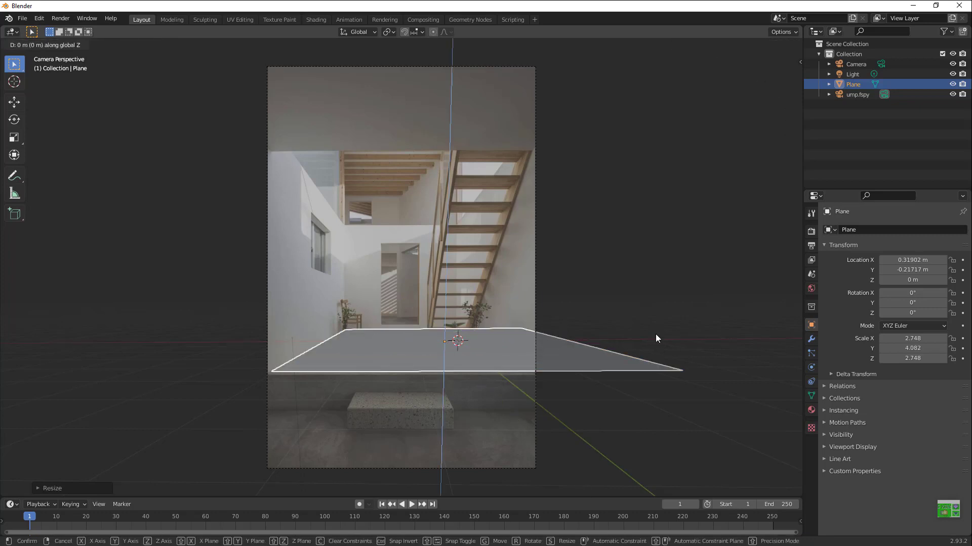
{"action": "mouse_move", "coordinate": [652, 335]}
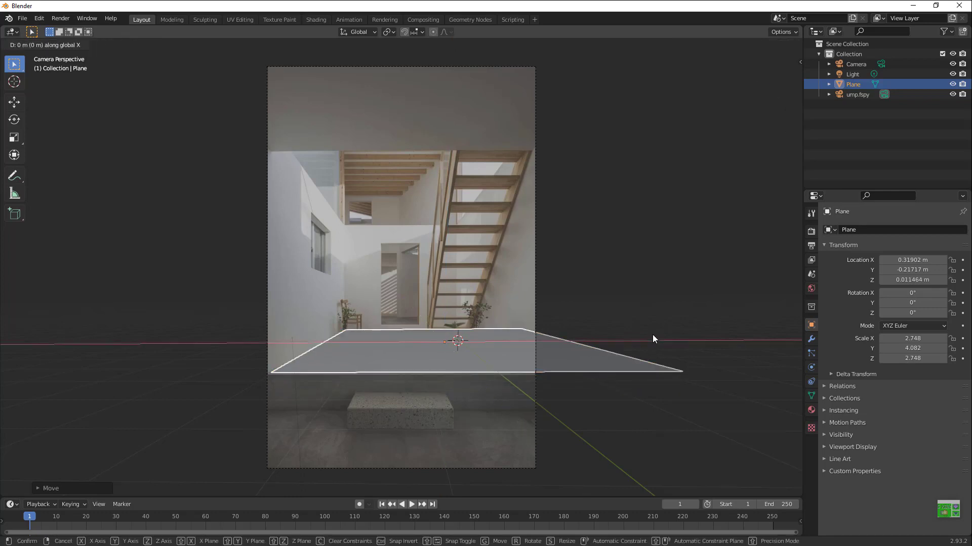
{"action": "mouse_move", "coordinate": [615, 334]}
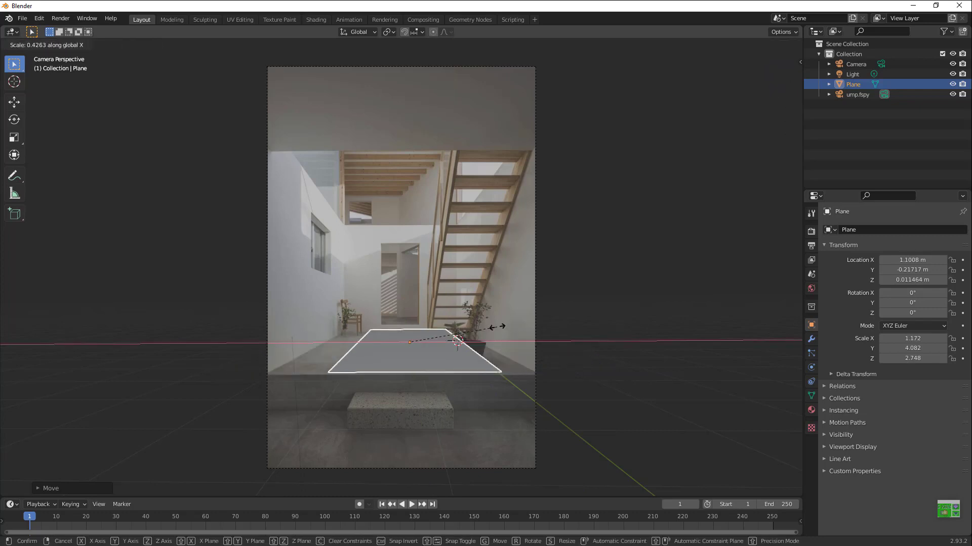
{"action": "mouse_move", "coordinate": [545, 354]}
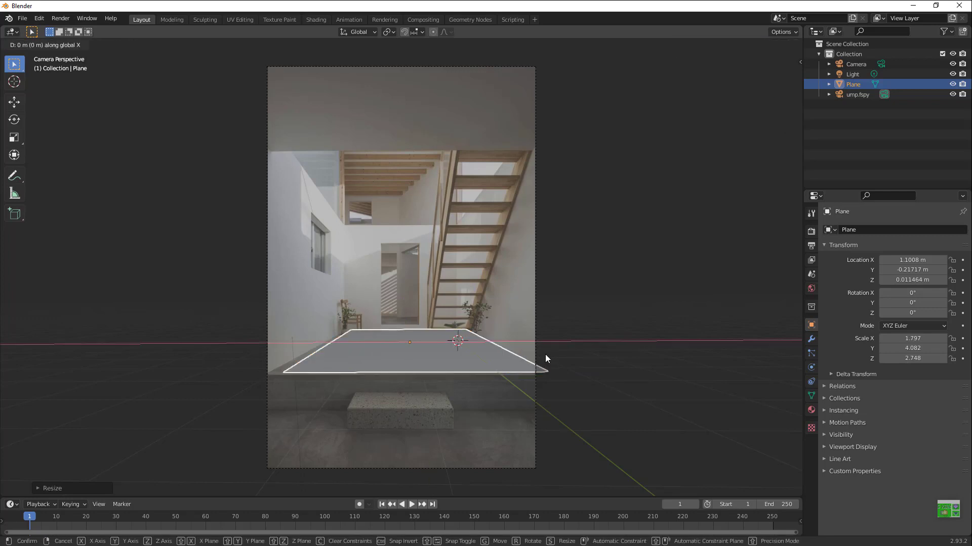
{"action": "mouse_move", "coordinate": [536, 356]}
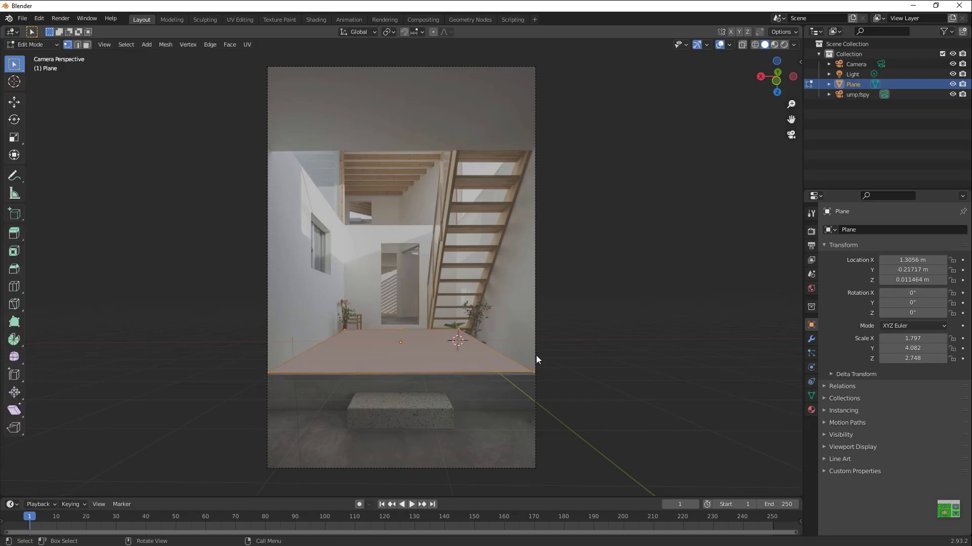
Step: Start a vertical move on the floor plane in Edit Mode
{"action": "key", "text": "g"}
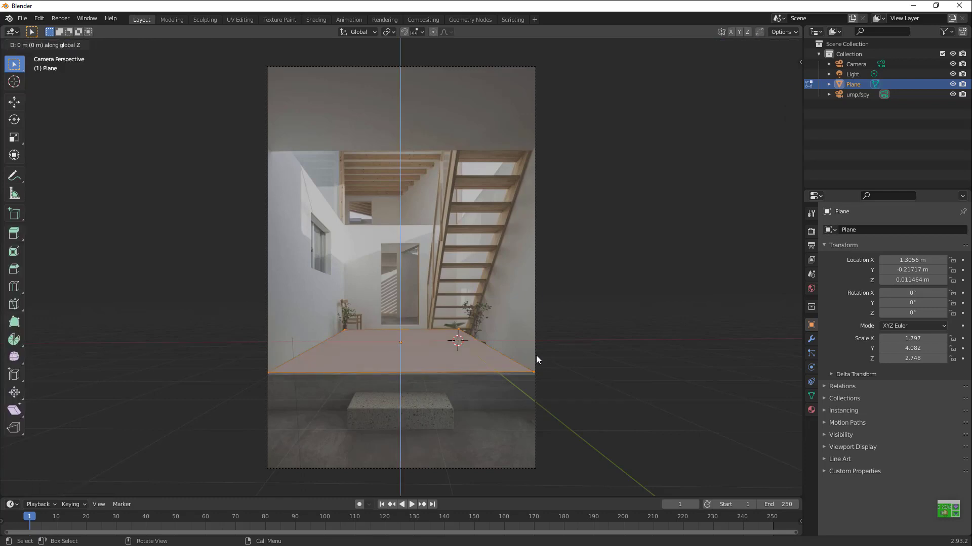
{"action": "mouse_move", "coordinate": [536, 380]}
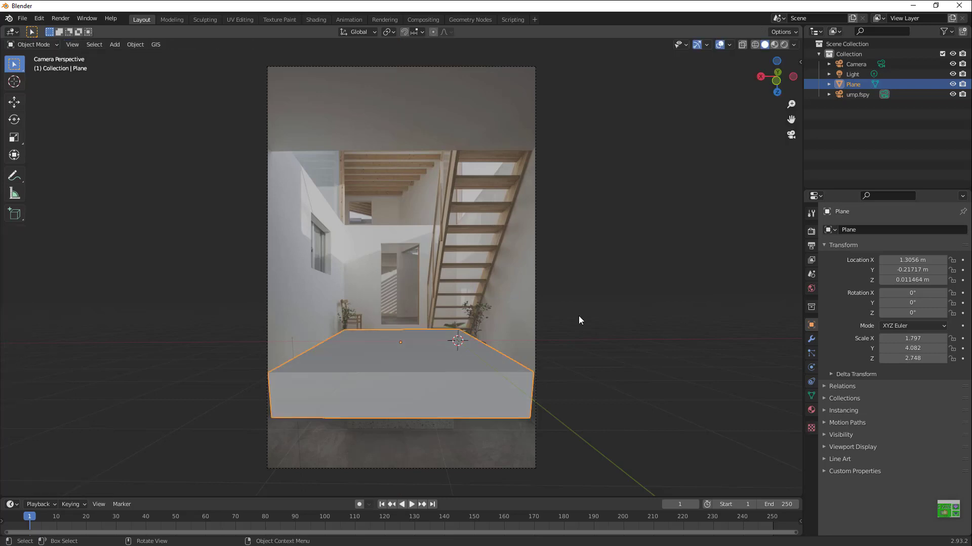
{"action": "mouse_move", "coordinate": [332, 292]}
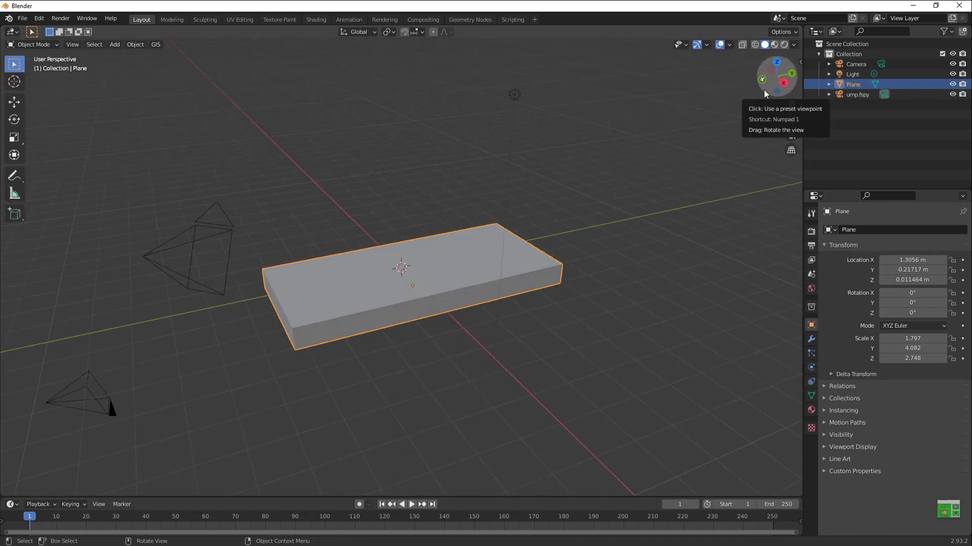
{"action": "mouse_move", "coordinate": [762, 86]}
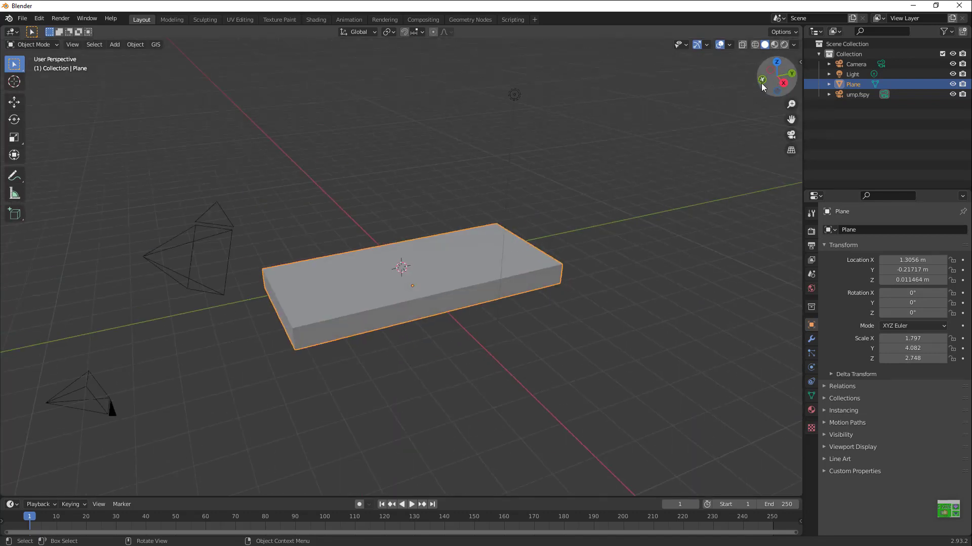
{"action": "mouse_move", "coordinate": [762, 86]}
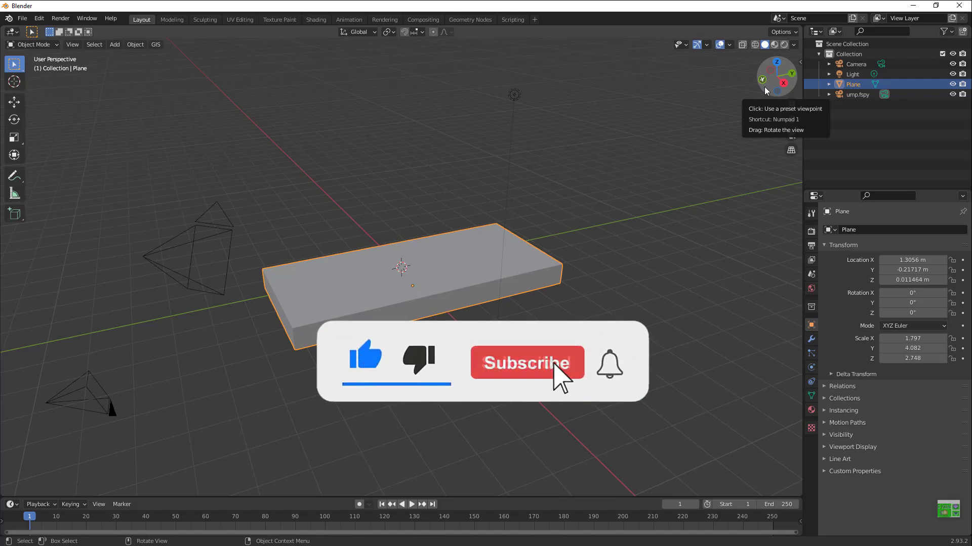
{"action": "left_click", "coordinate": [526, 364]}
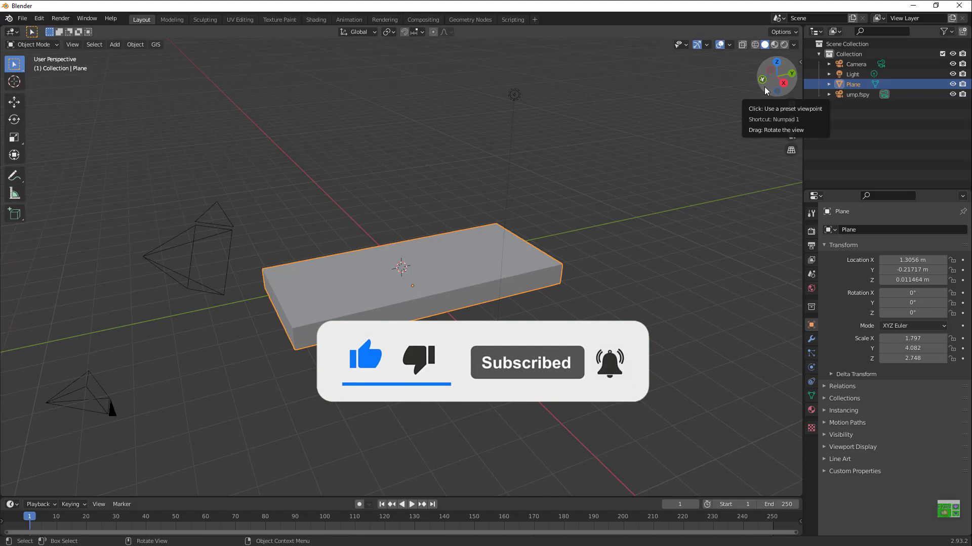